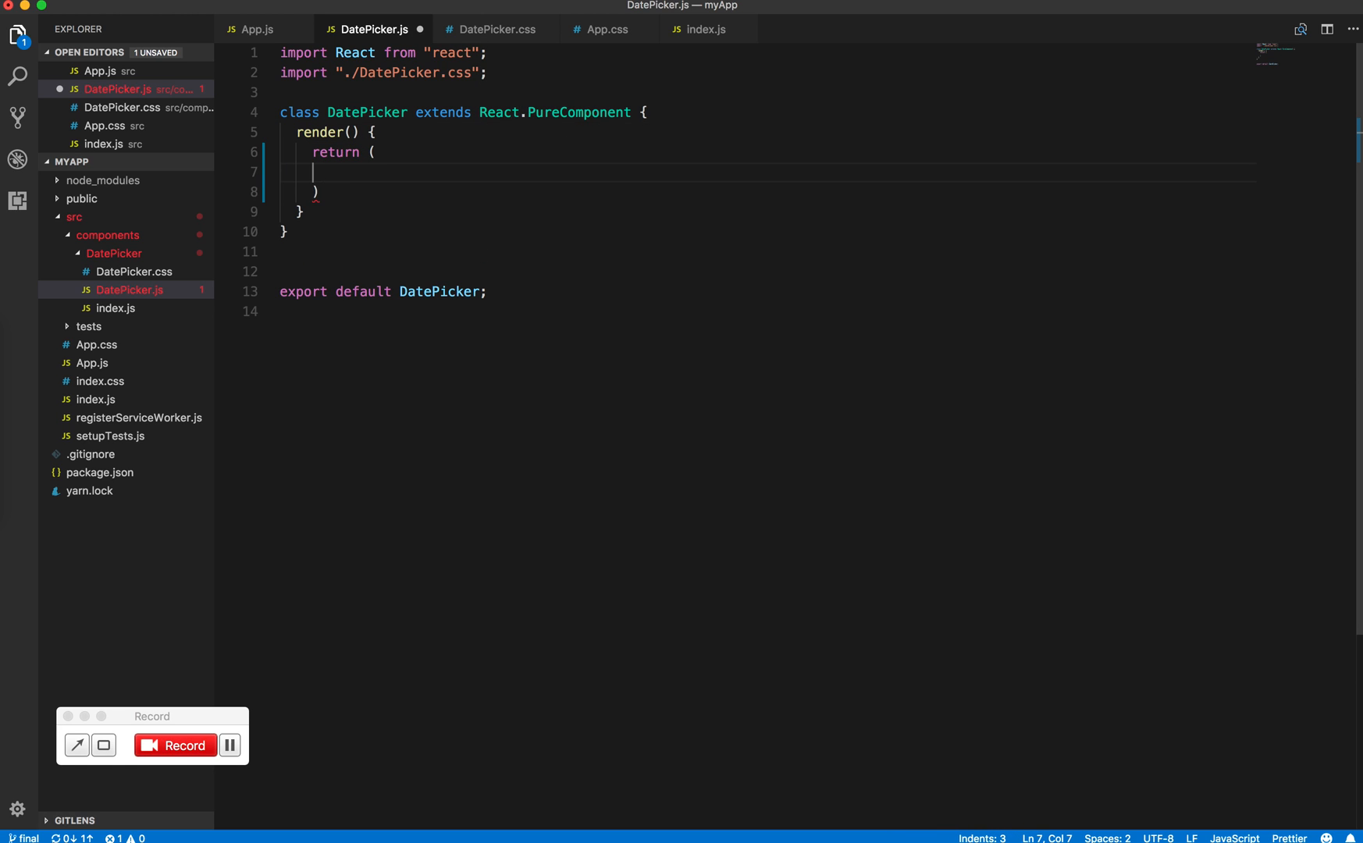
Add a div with className DatePickerContainer to the DatePicker render
{"action": "type", "text": "<div className"}
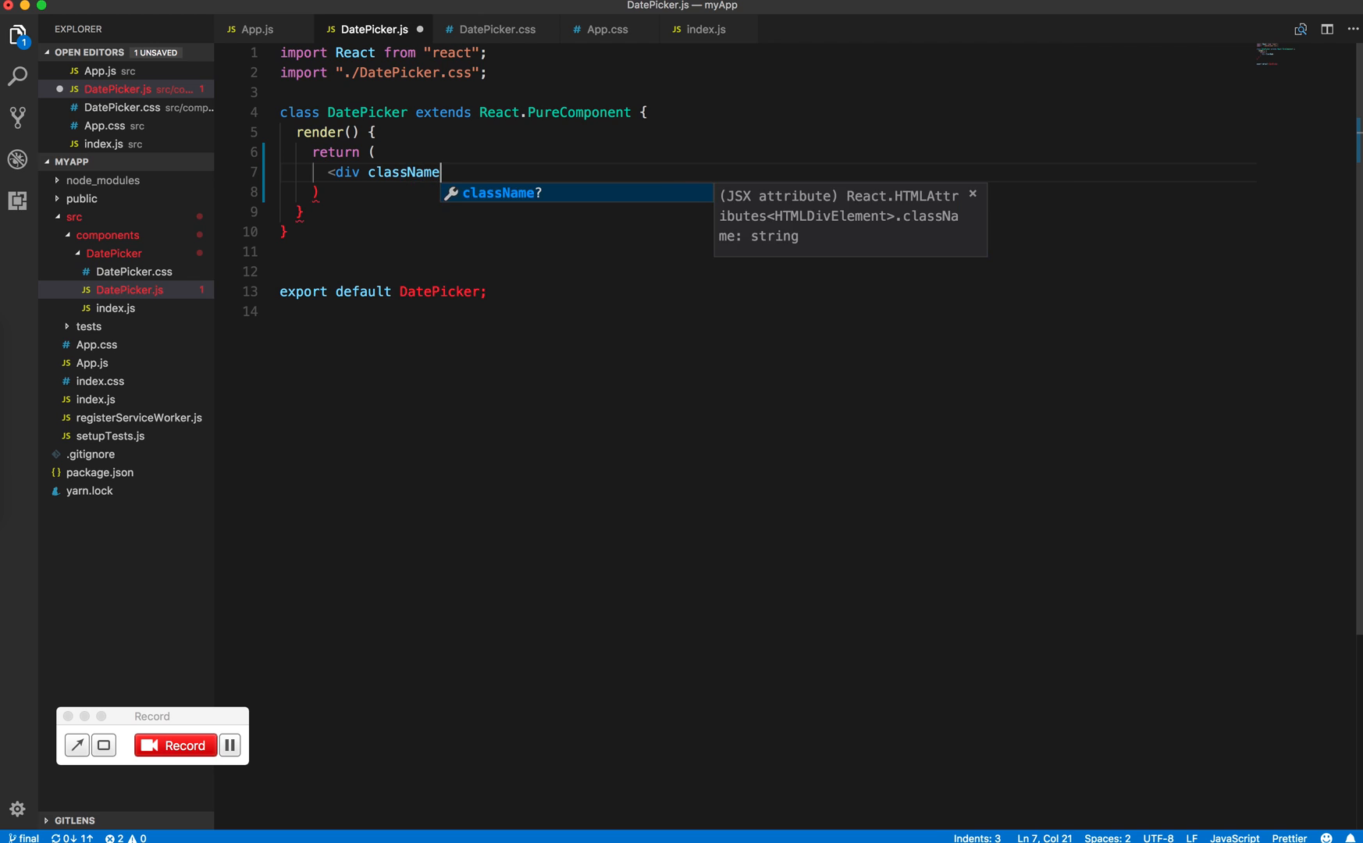
{"action": "type", "text": "={}"}
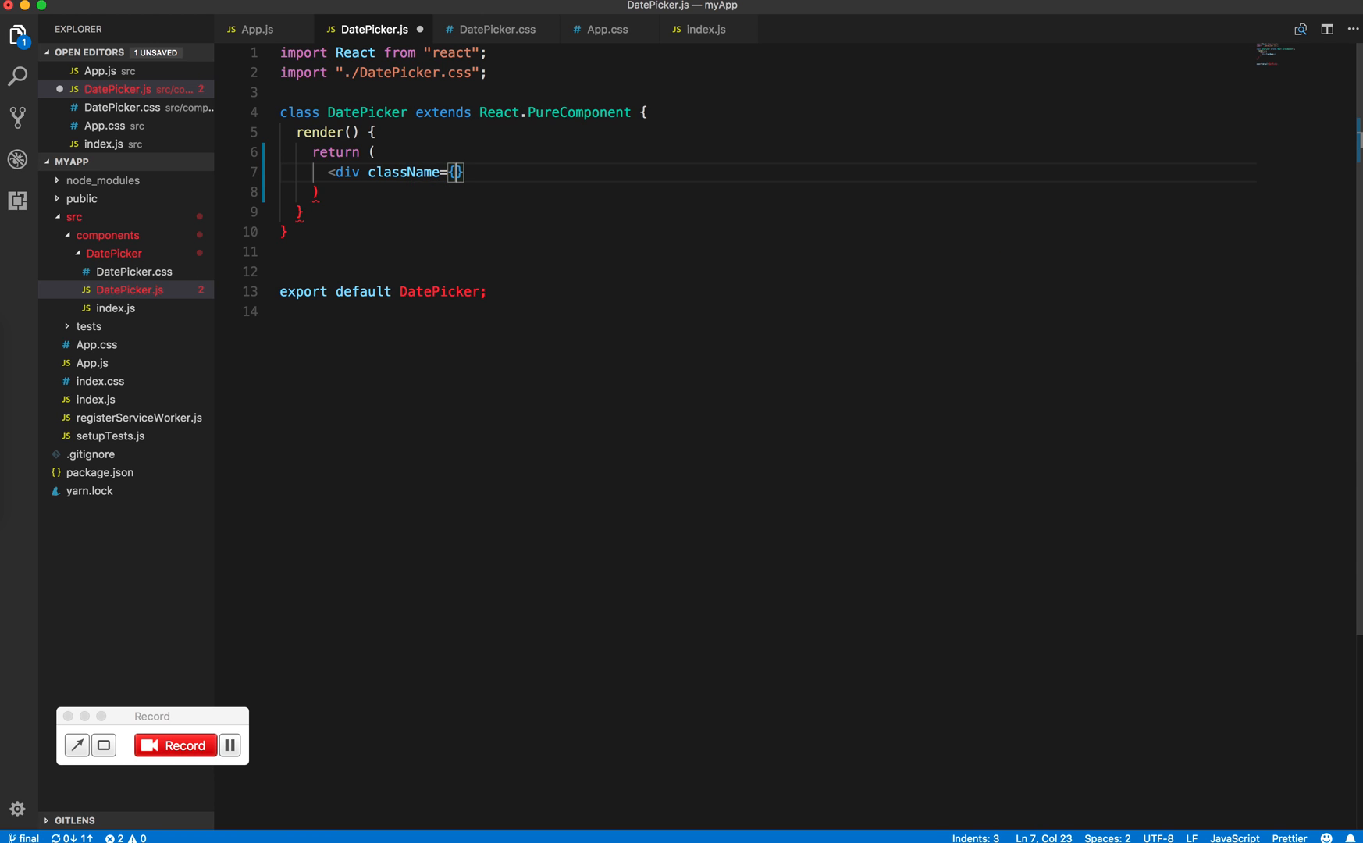
{"action": "type", "text": "DatePicker"}
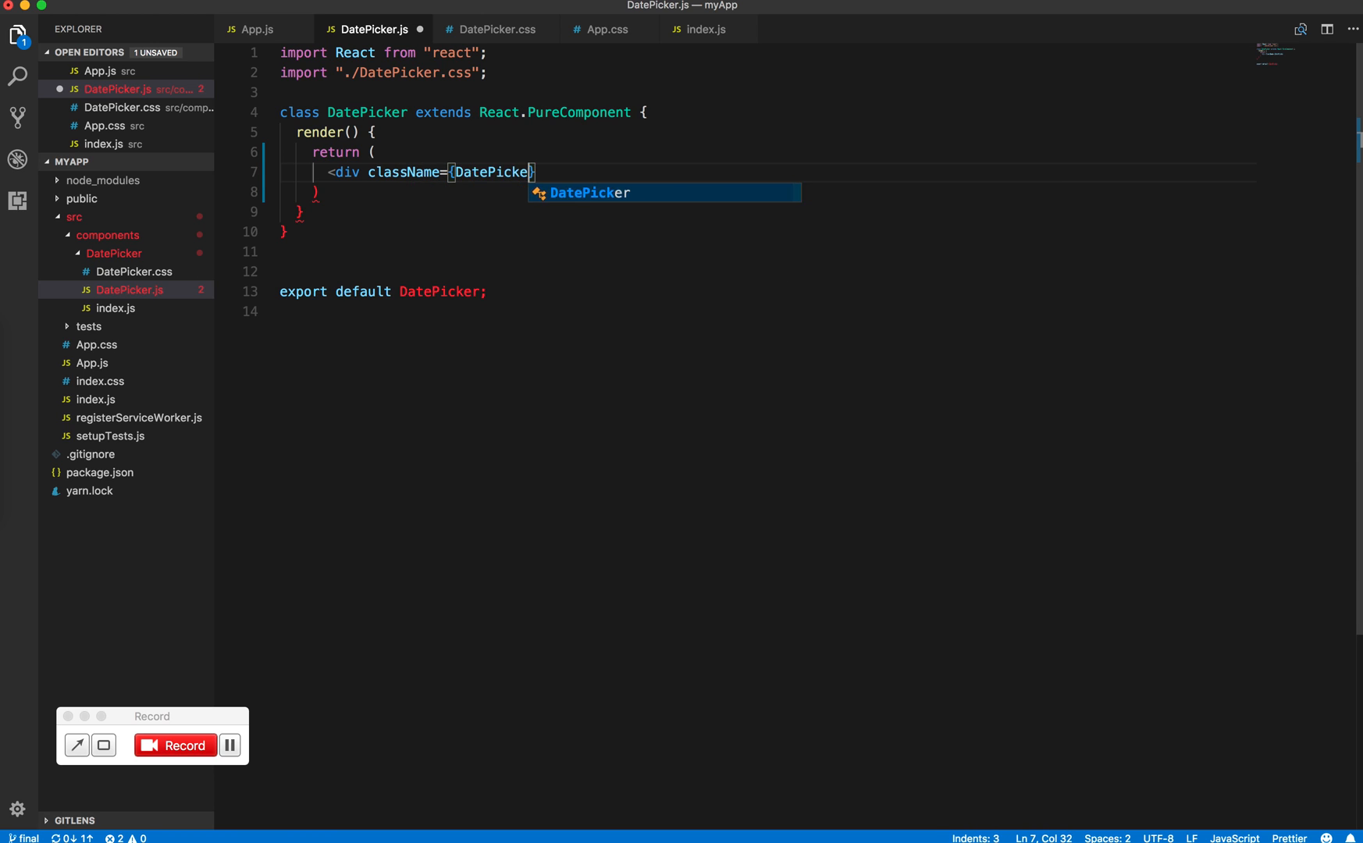
{"action": "type", "text": "Container}"}
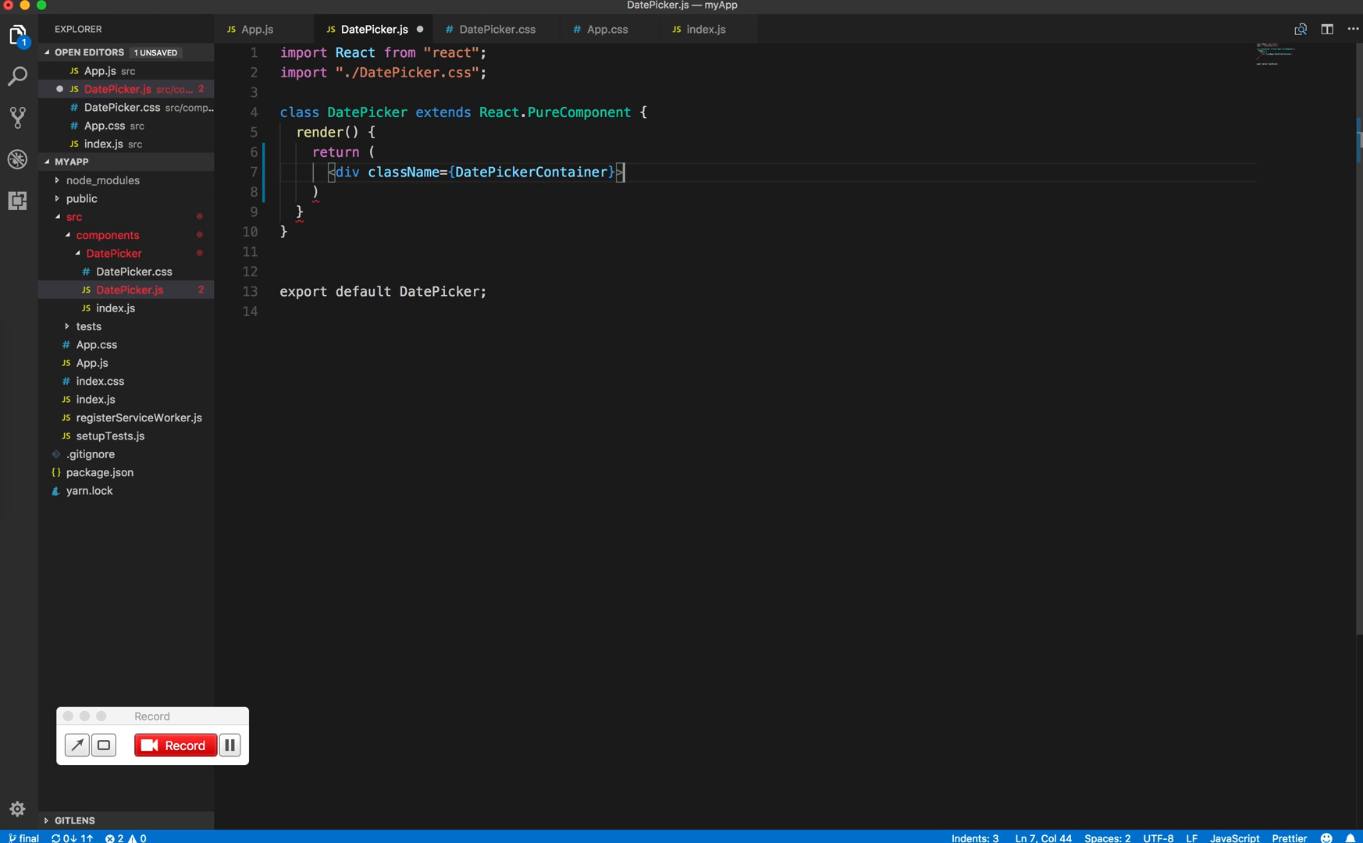
{"action": "type", "text": "</div>"}
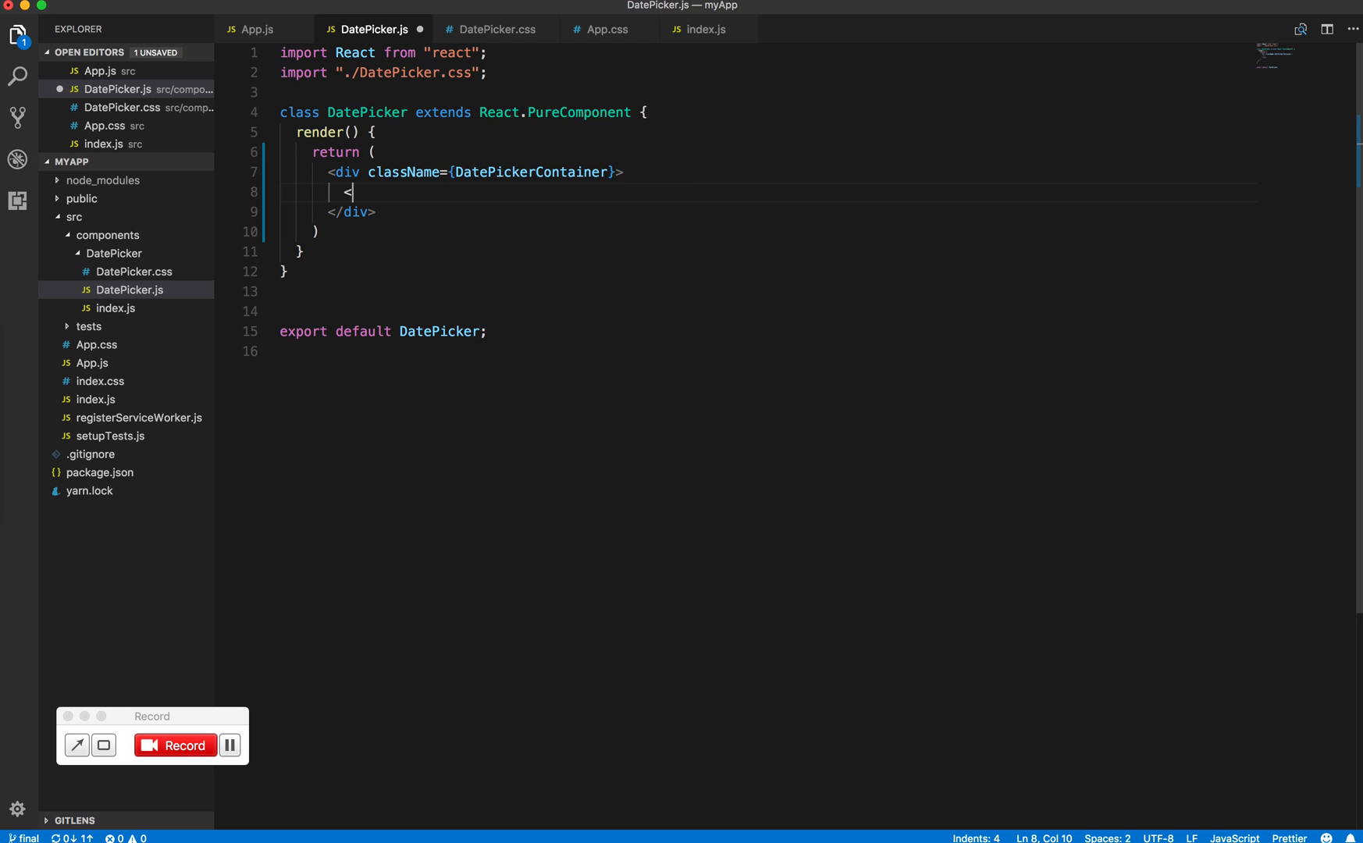
Nest a DatePickerContainer__Title div showing {"March"} inside the container
{"action": "type", "text": "div classNa"}
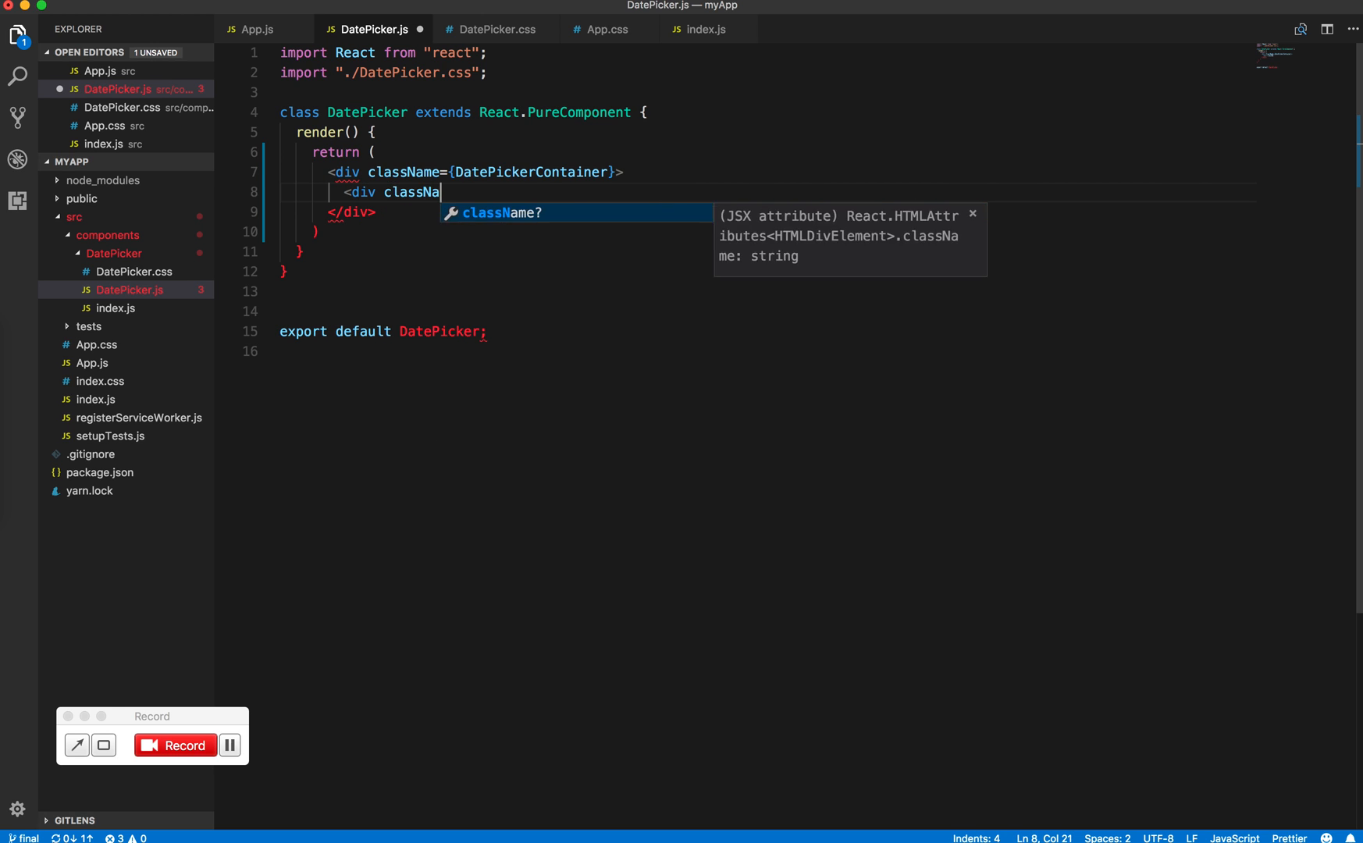
{"action": "type", "text": "={}"}
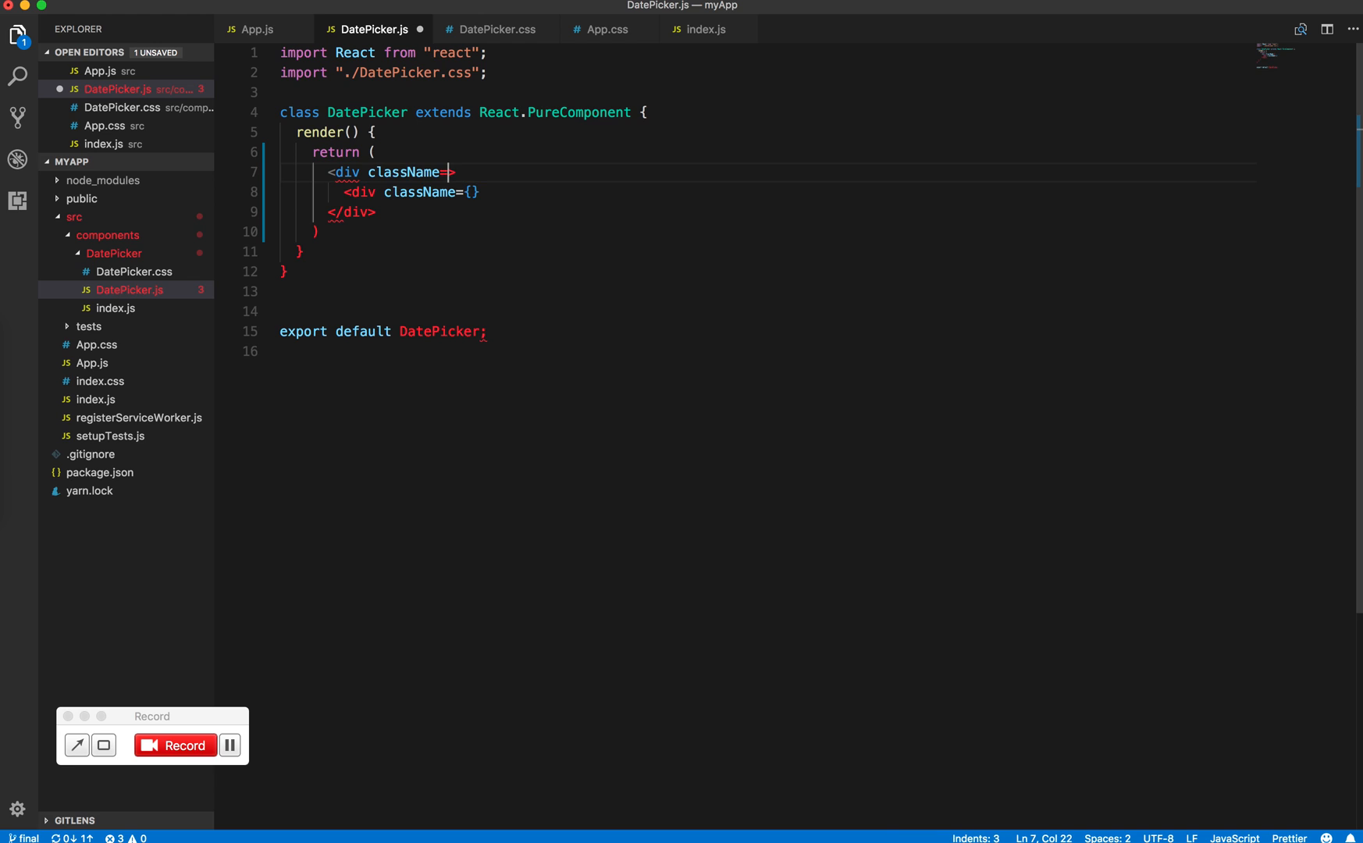
{"action": "type", "text": "{DatePickerContainer}"}
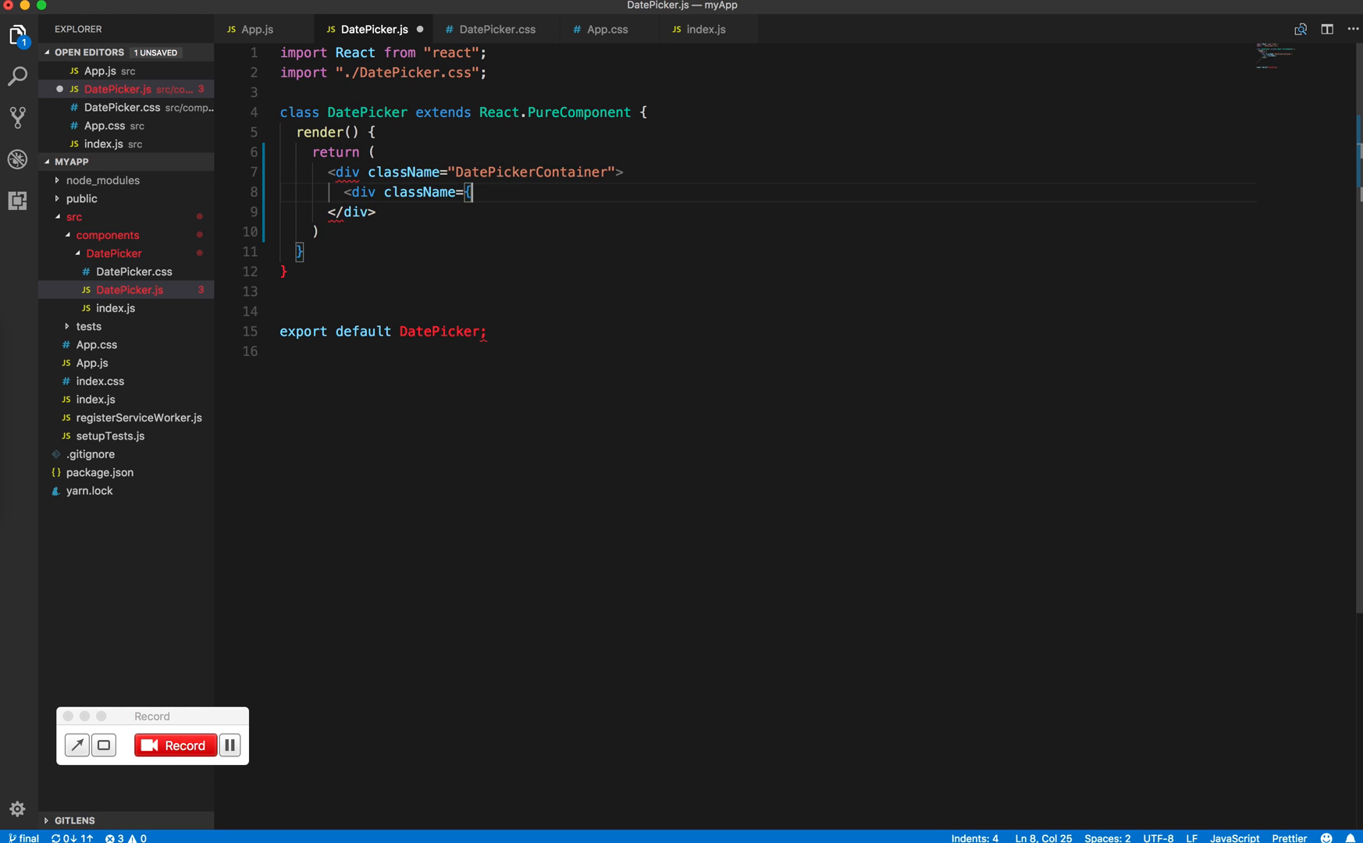
{"action": "type", "text": "Date\""}
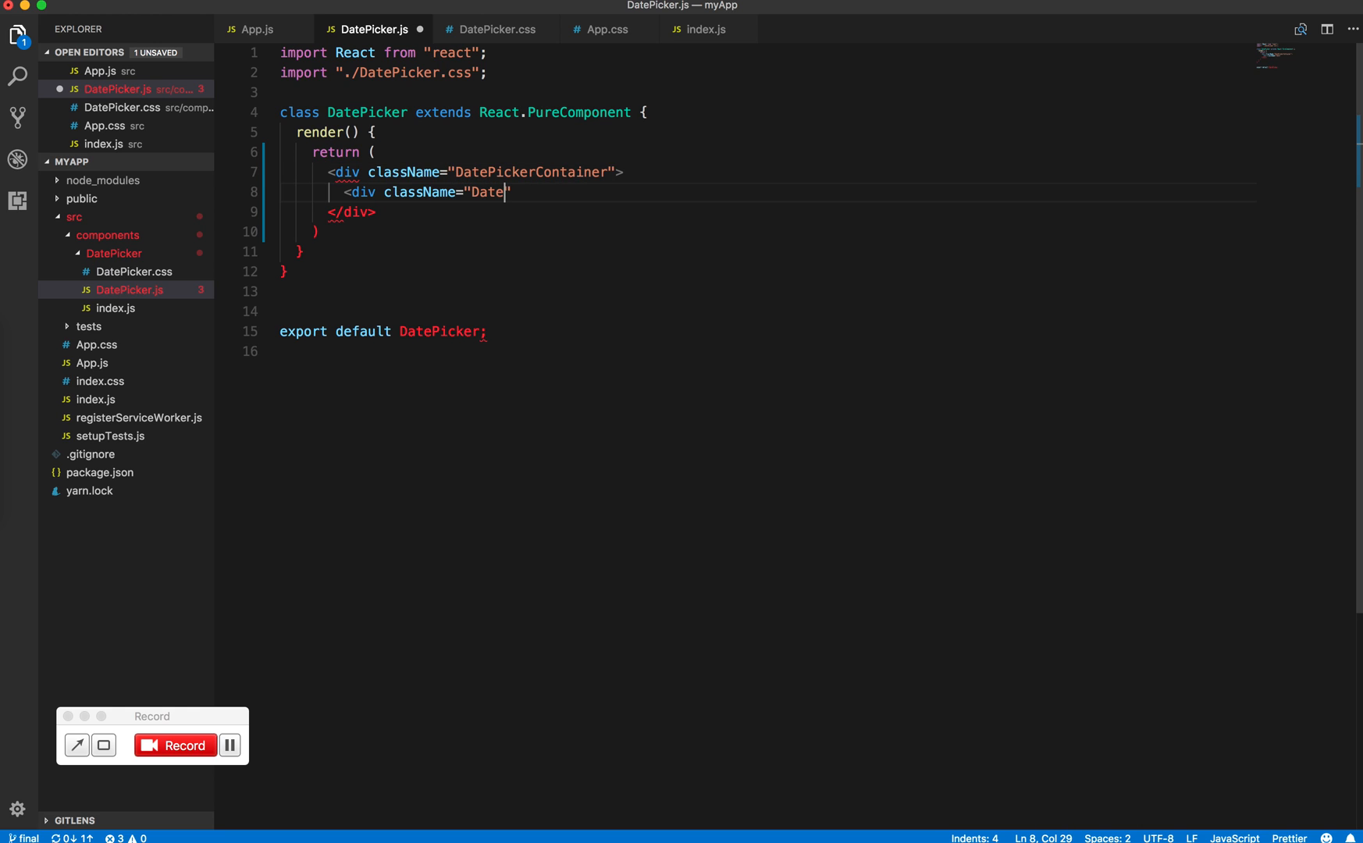
{"action": "type", "text": "PickerContainer"}
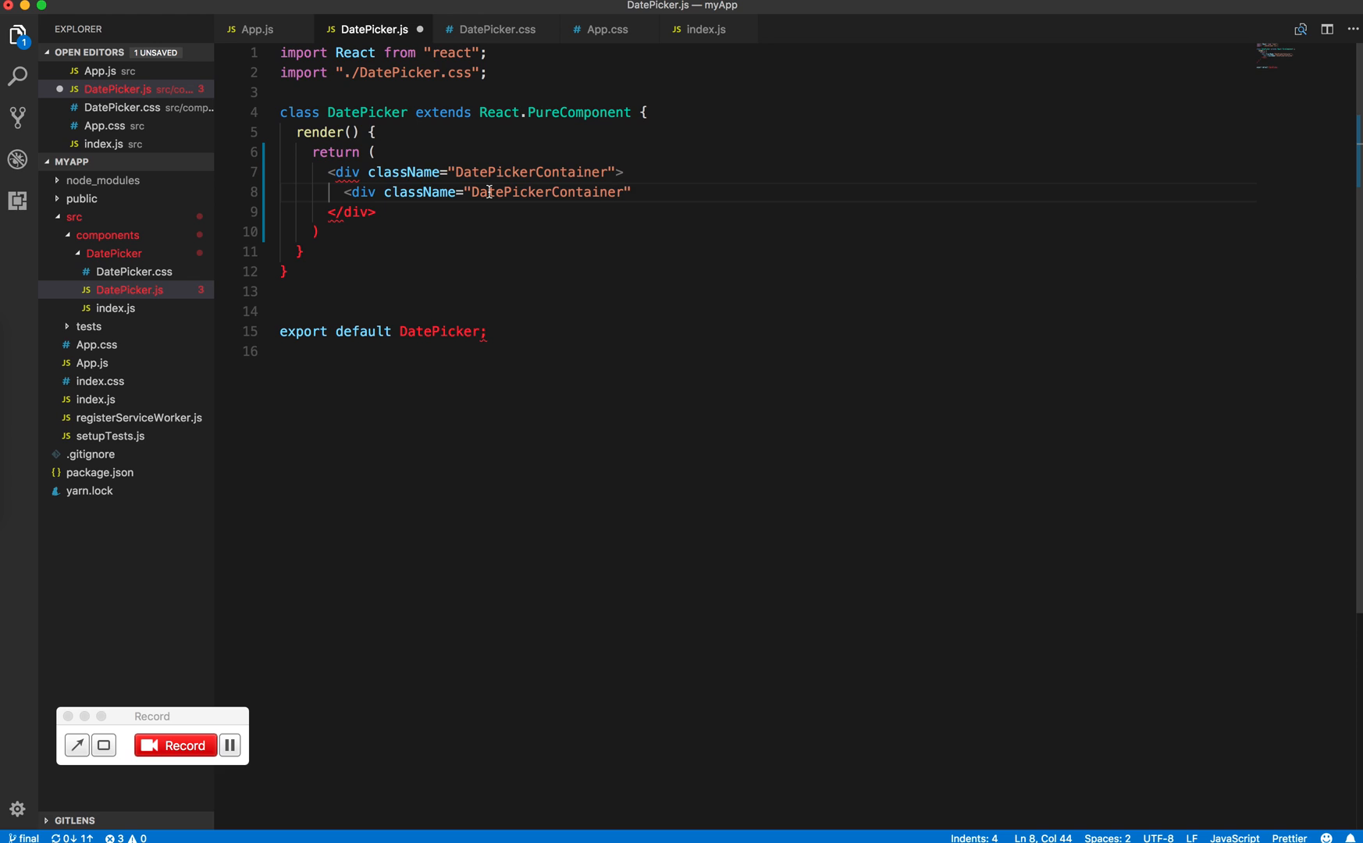
{"action": "type", "text": "__Title"}
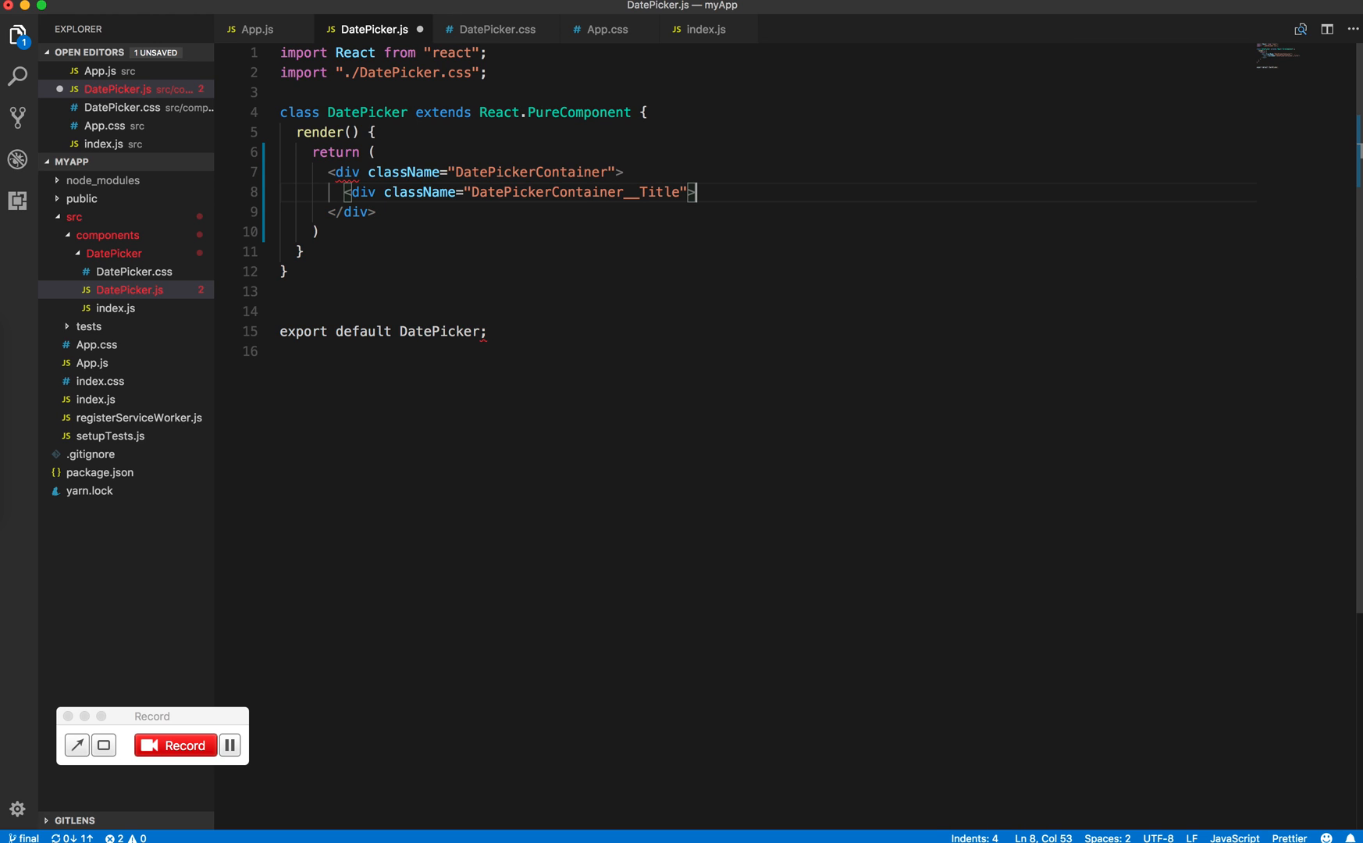
{"action": "type", "text": "{}"}
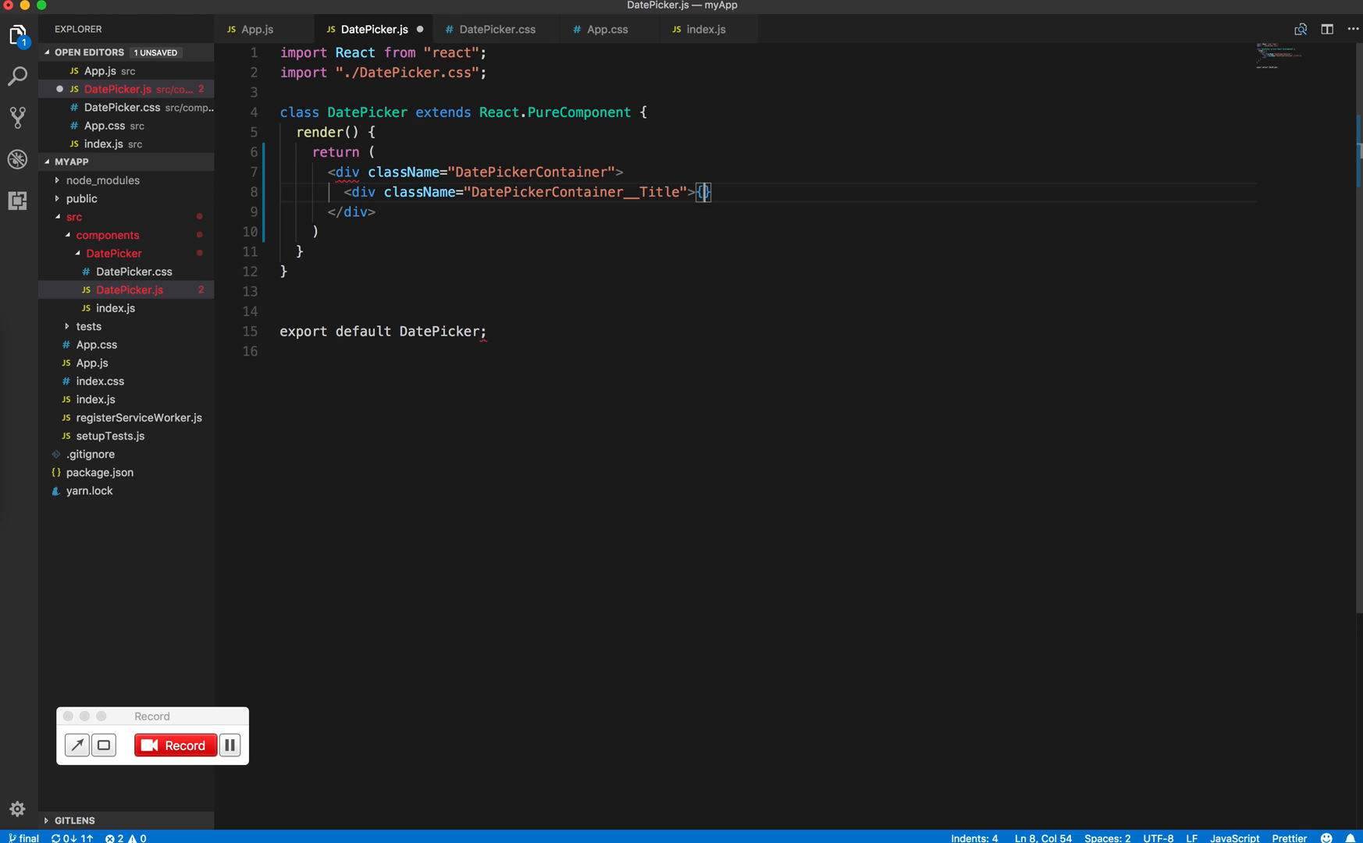
{"action": "type", "text": "M\""}
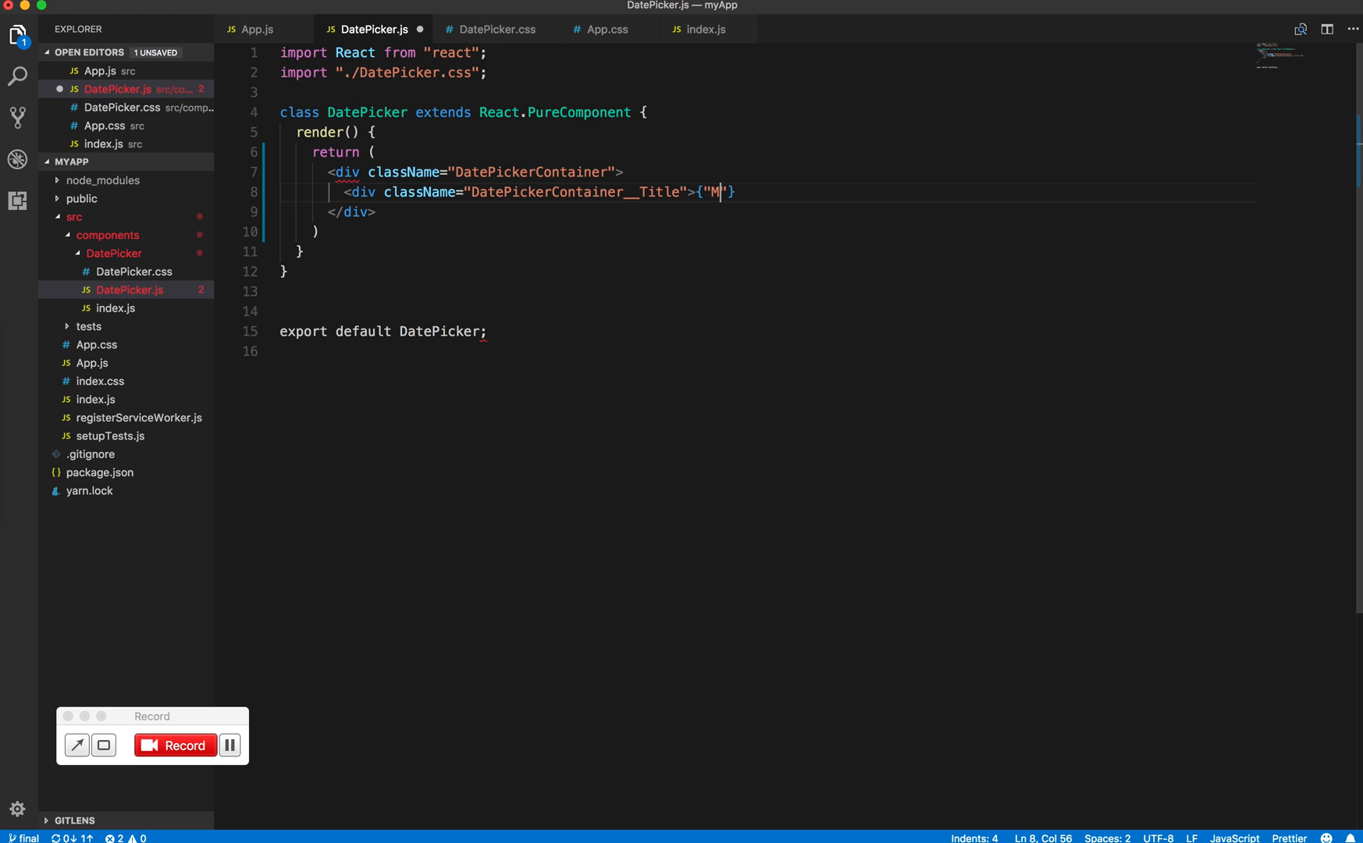
{"action": "type", "text": "arch\"}</div>"}
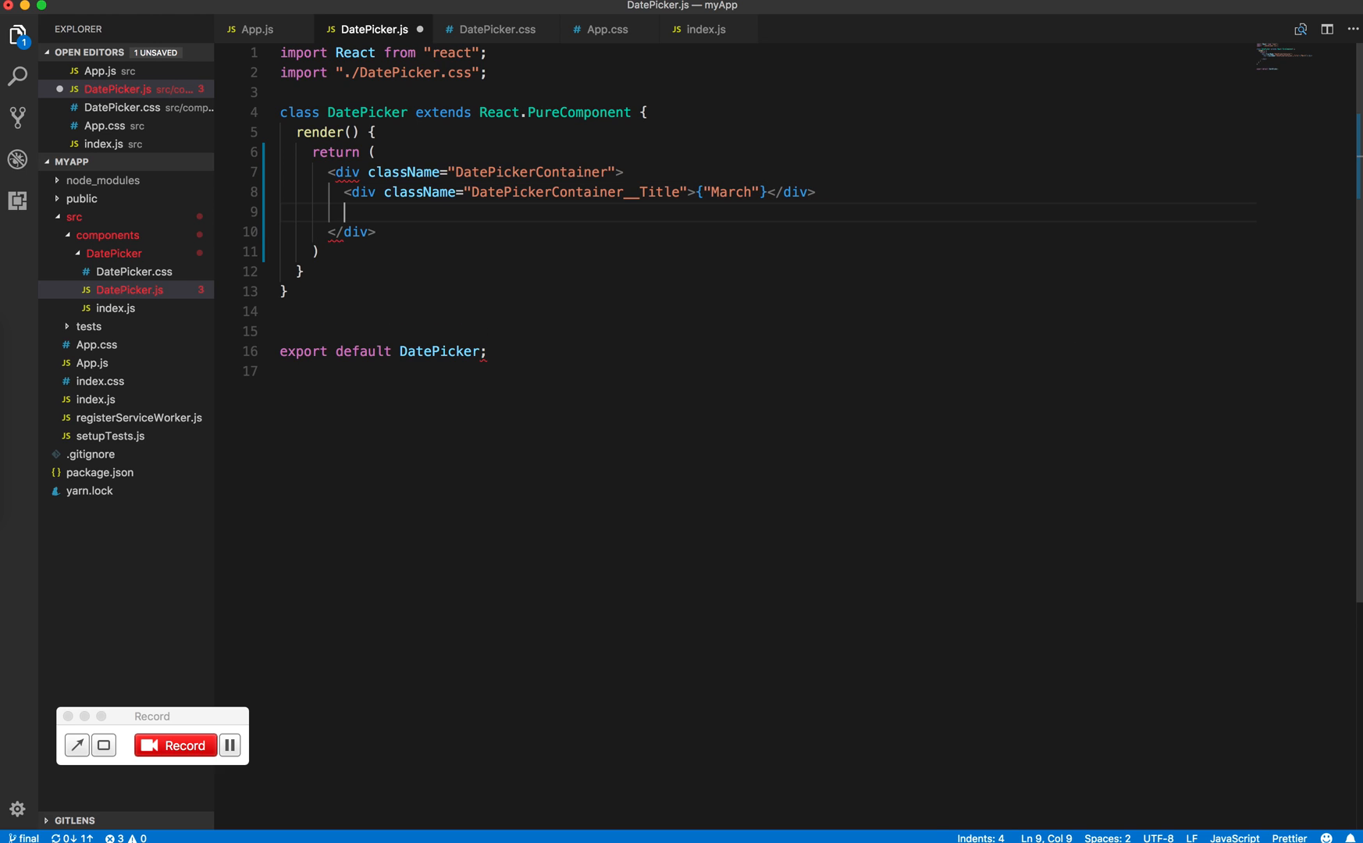
{"action": "type", "text": "<"}
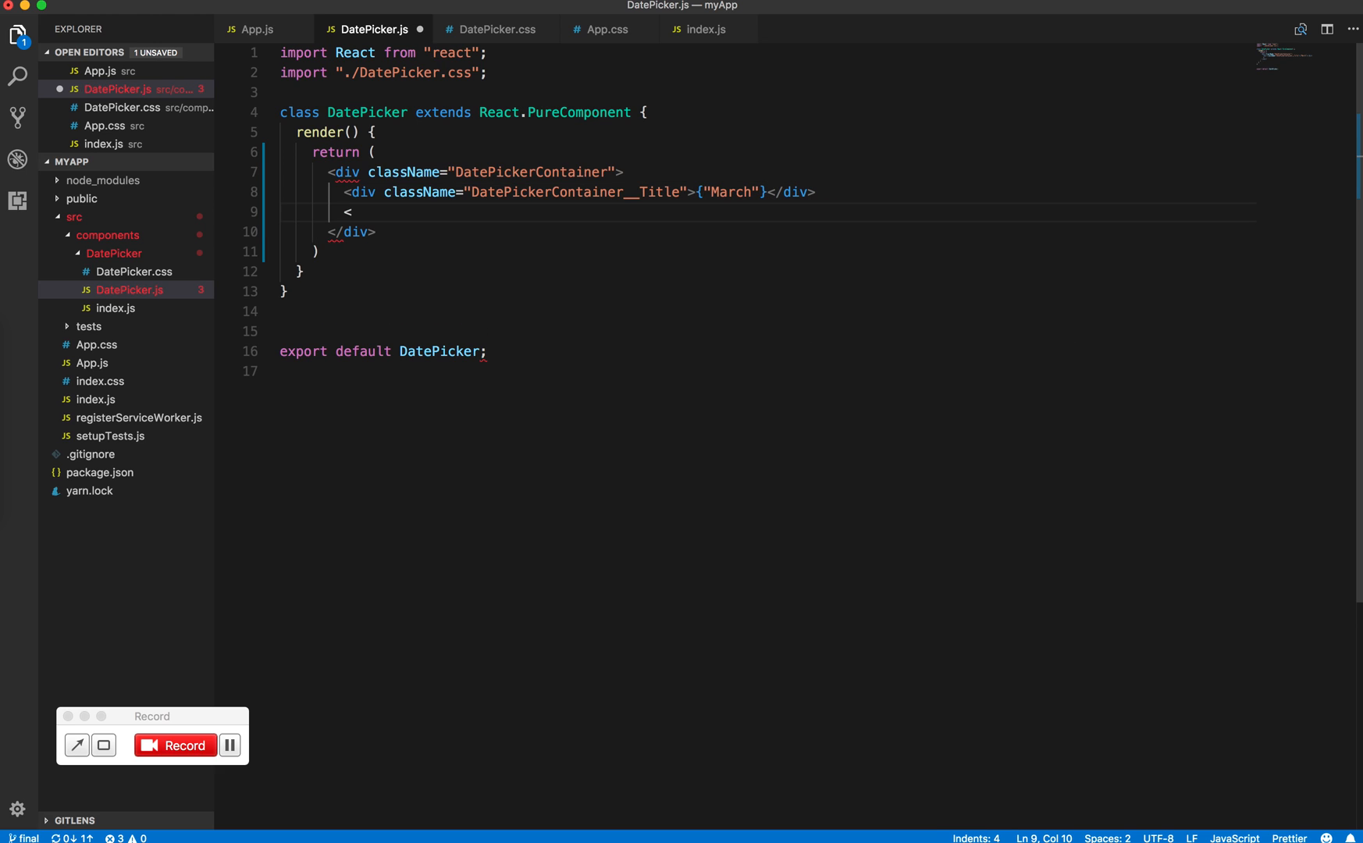
{"action": "mouse_move", "coordinate": [15, 378]}
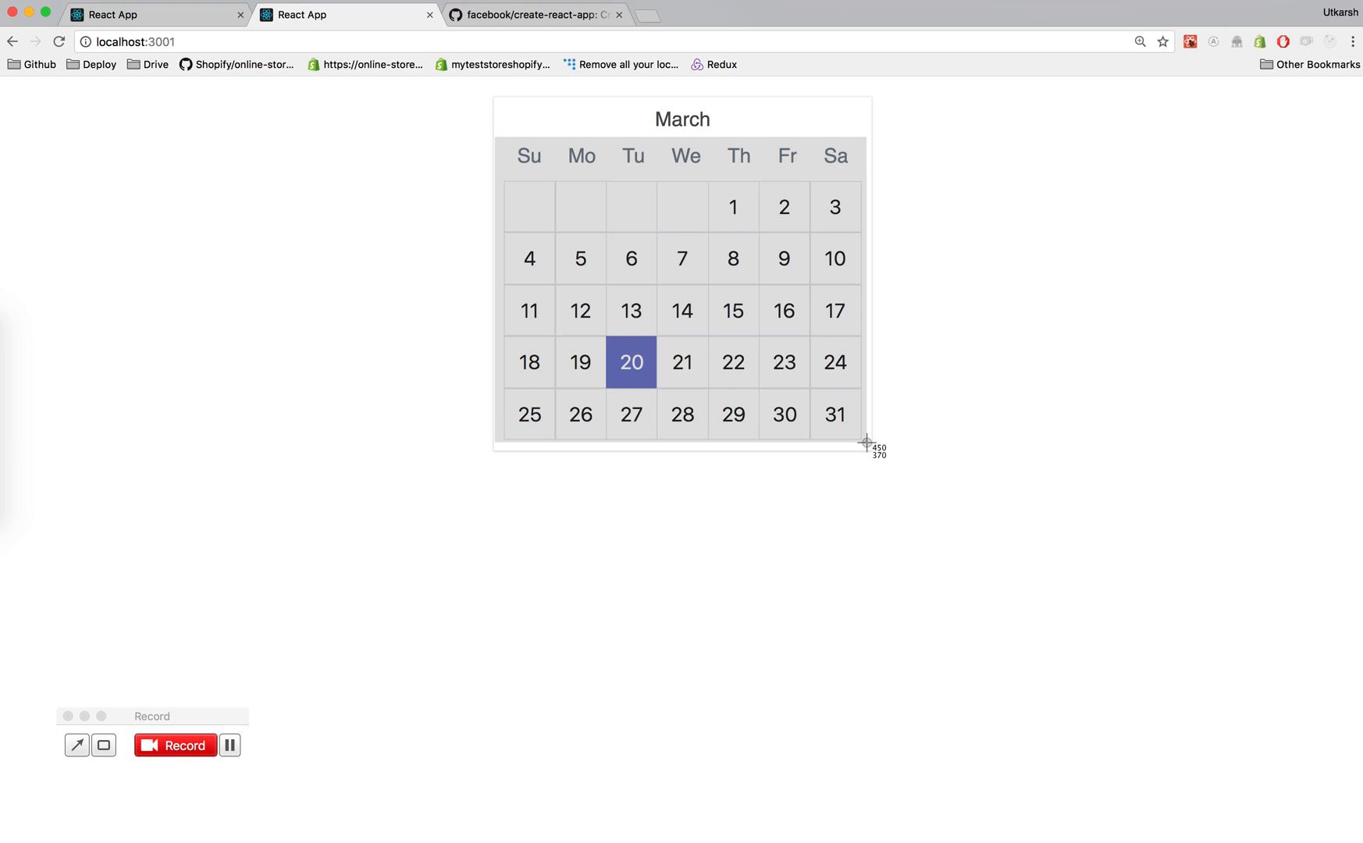
{"action": "mouse_move", "coordinate": [866, 444]}
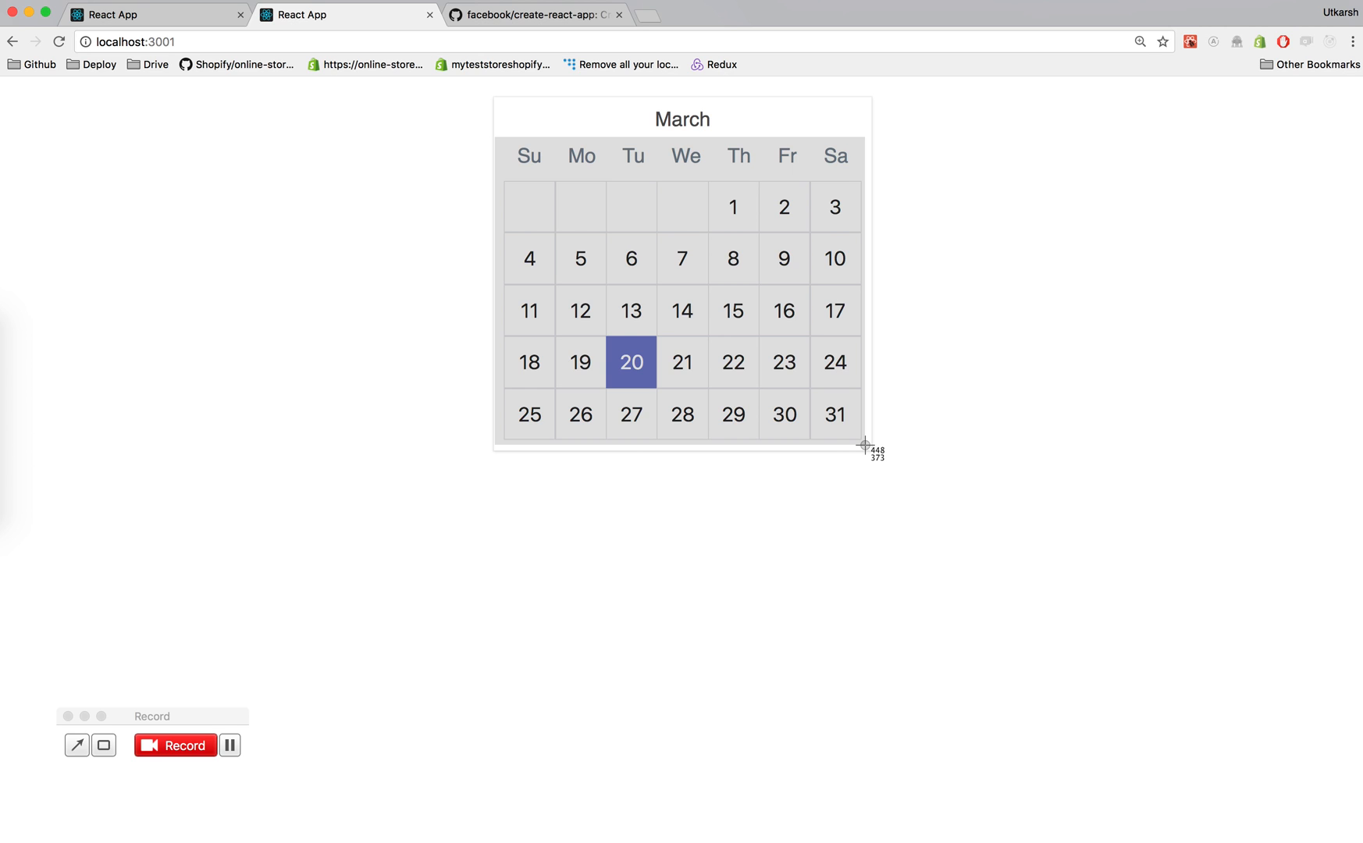
View the localhost:3001 React App tab showing the March calendar with the 20th marked
{"action": "left_click", "coordinate": [148, 15]}
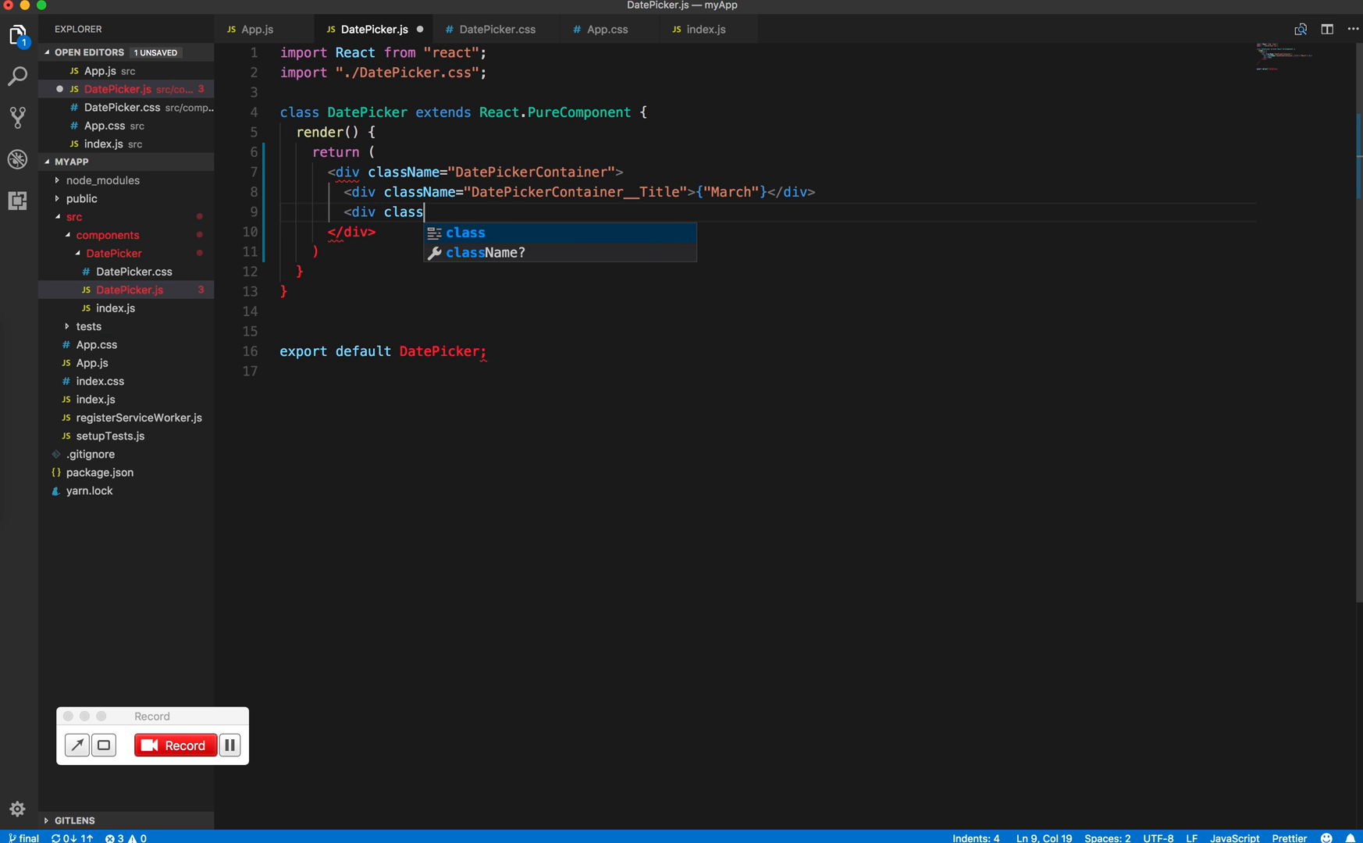
Add an empty className "SomeMonth" div under the title and open DatePicker.css alongside
{"action": "type", "text": "Name=\"Som"}
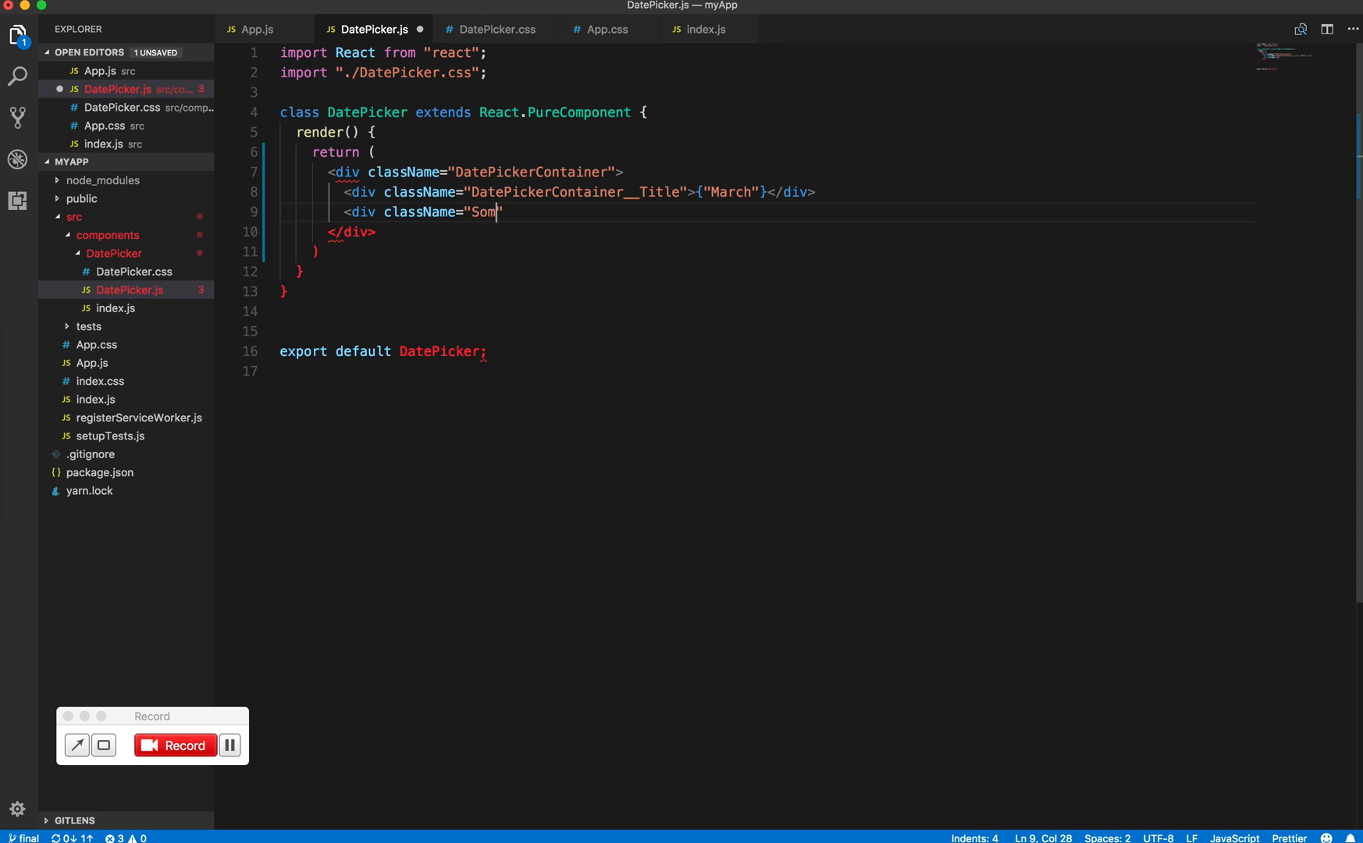
{"action": "type", "text": "eMonth\">"}
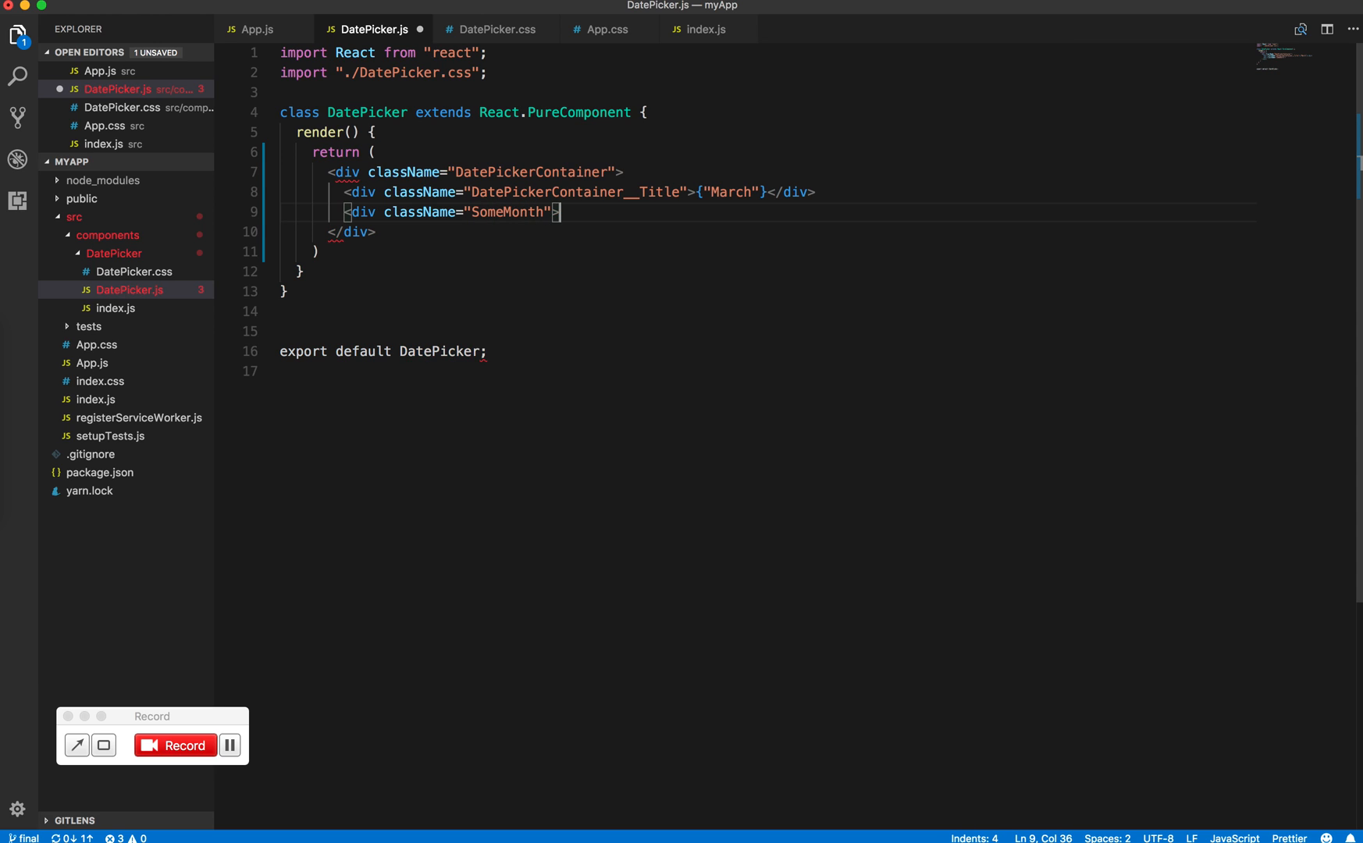
{"action": "type", "text": "></div>"}
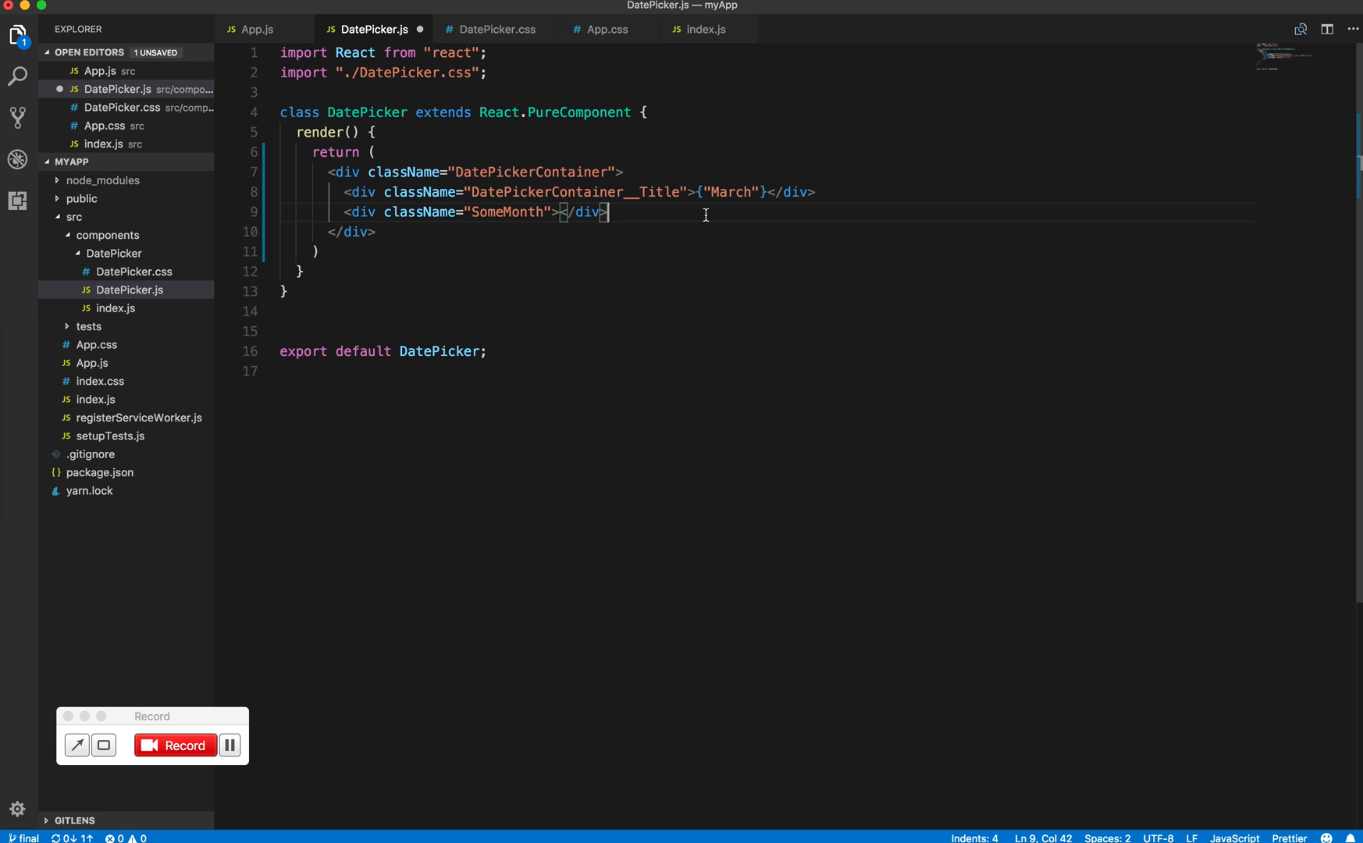
{"action": "double_click", "coordinate": [529, 171]}
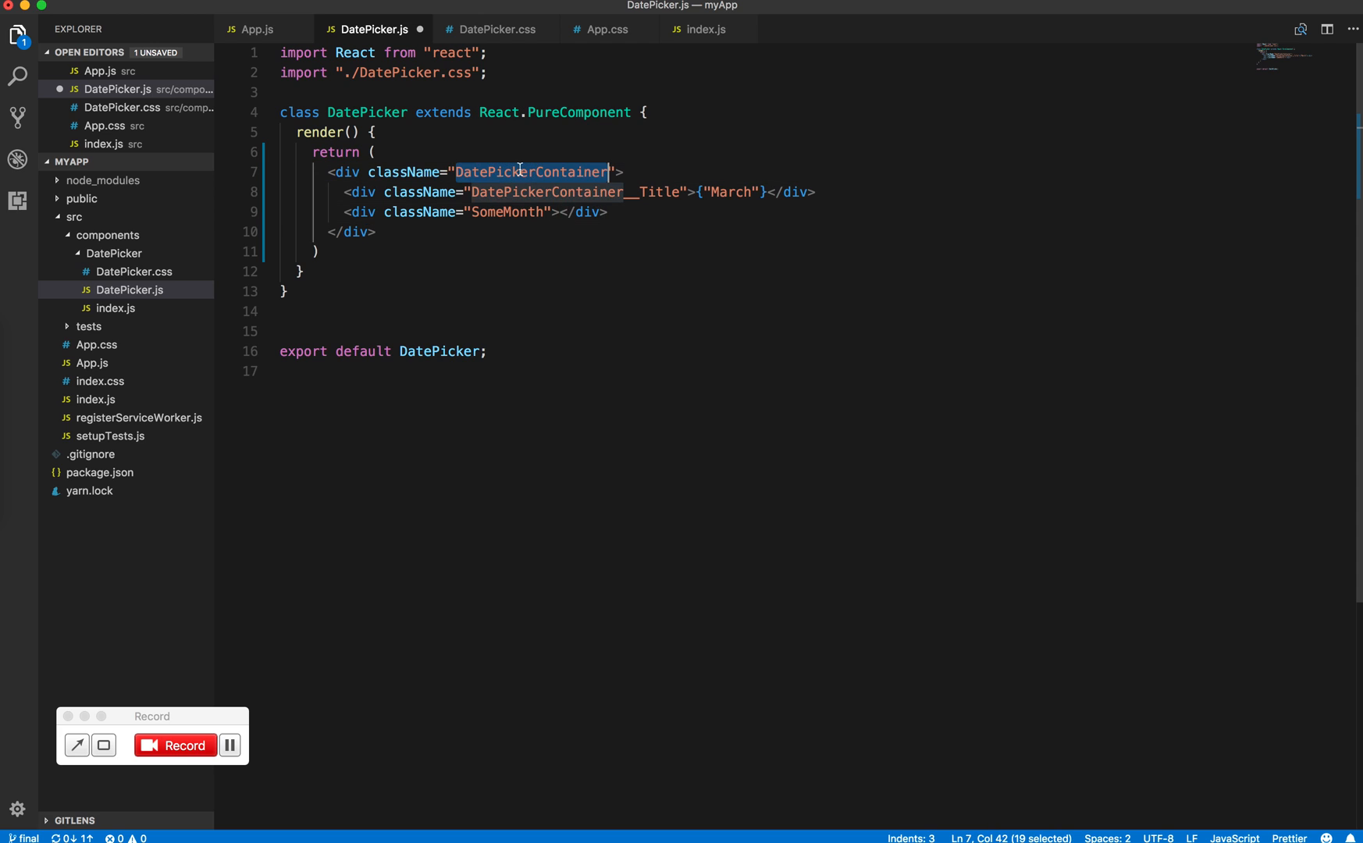
{"action": "left_click", "coordinate": [1326, 28]}
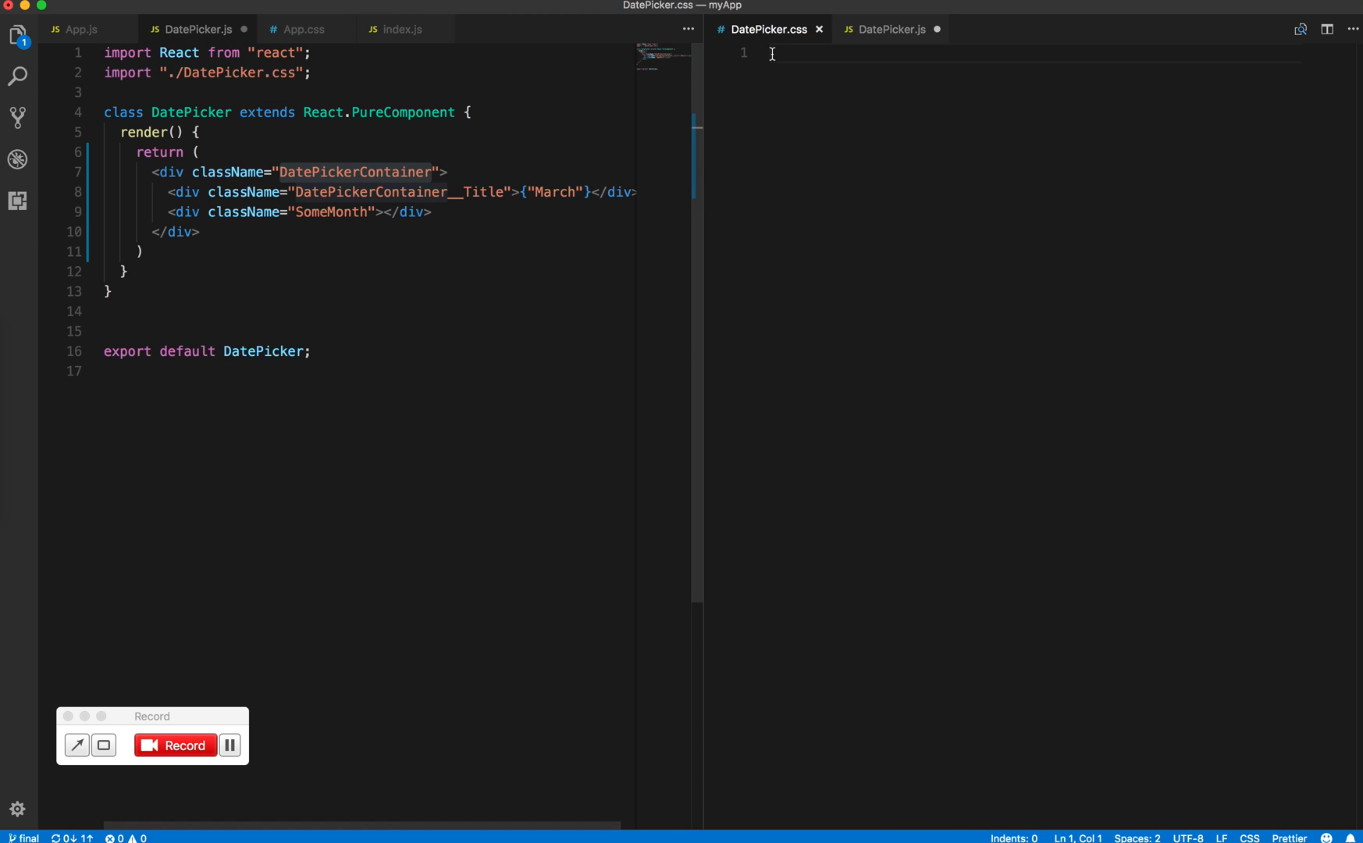
Write .DatePickerContainer with max-width 500px, background-color #fff and padding 10px
{"action": "type", "text": ".DatePickerContainer {"}
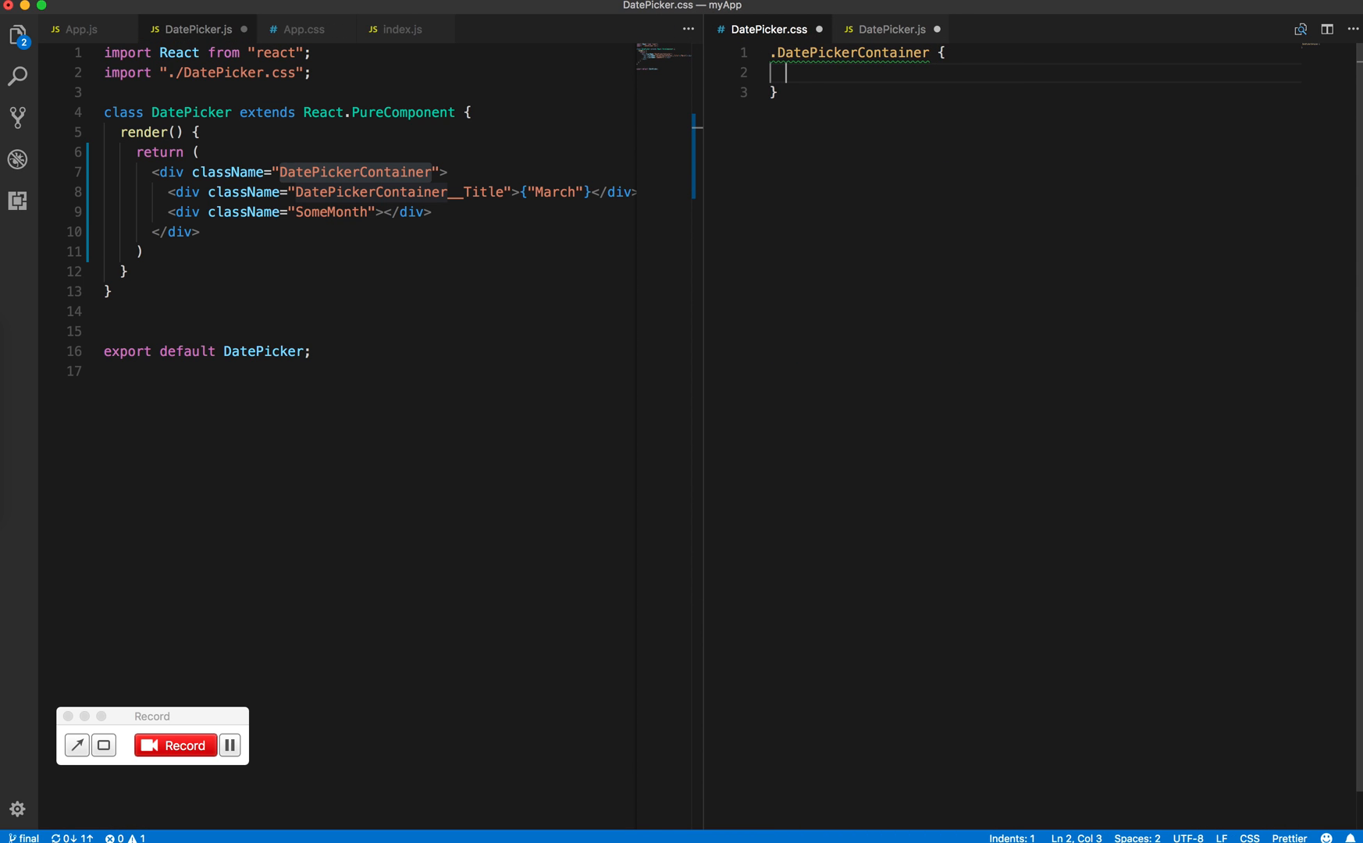
{"action": "type", "text": "max-width:"}
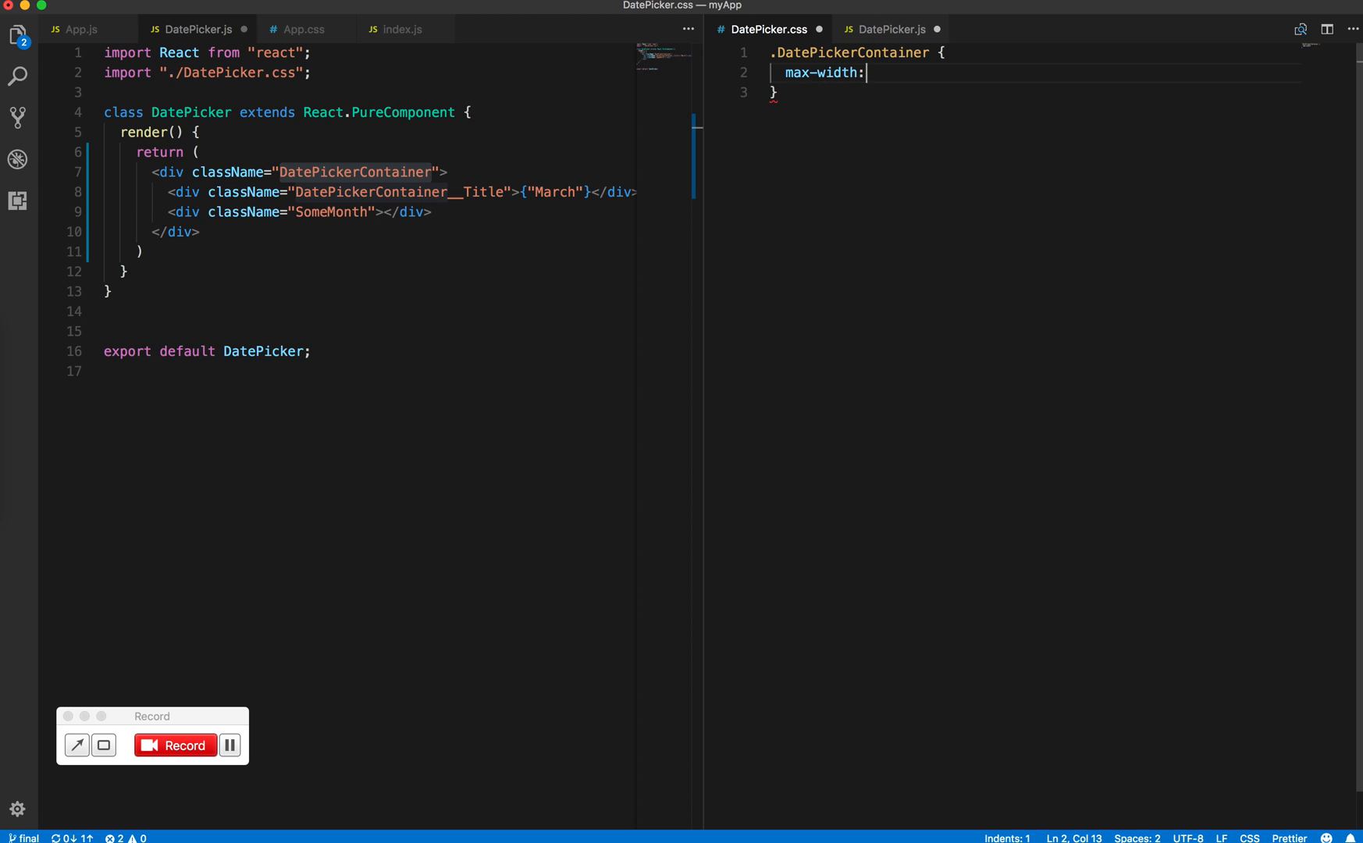
{"action": "type", "text": "500px;"}
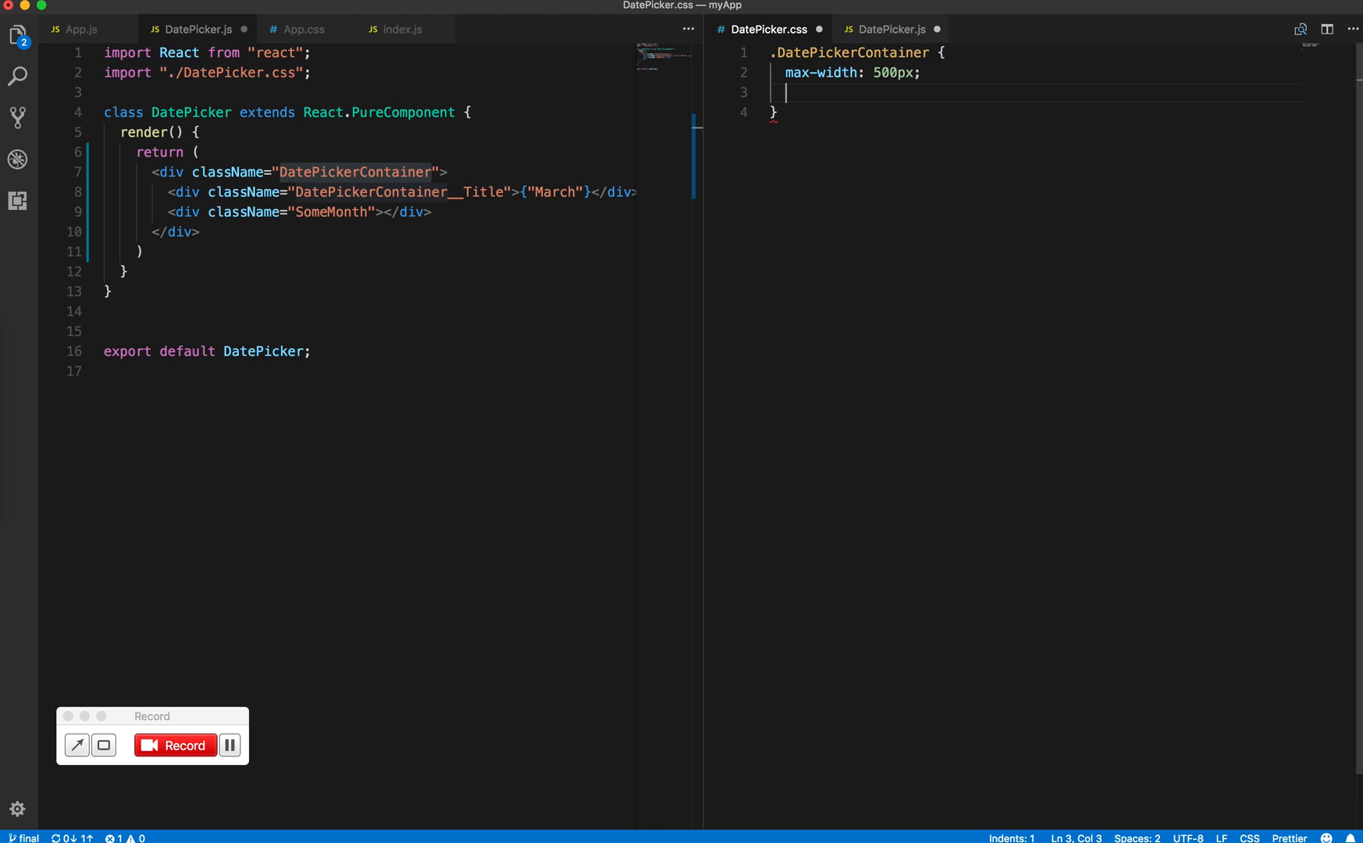
{"action": "type", "text": "background-color:"}
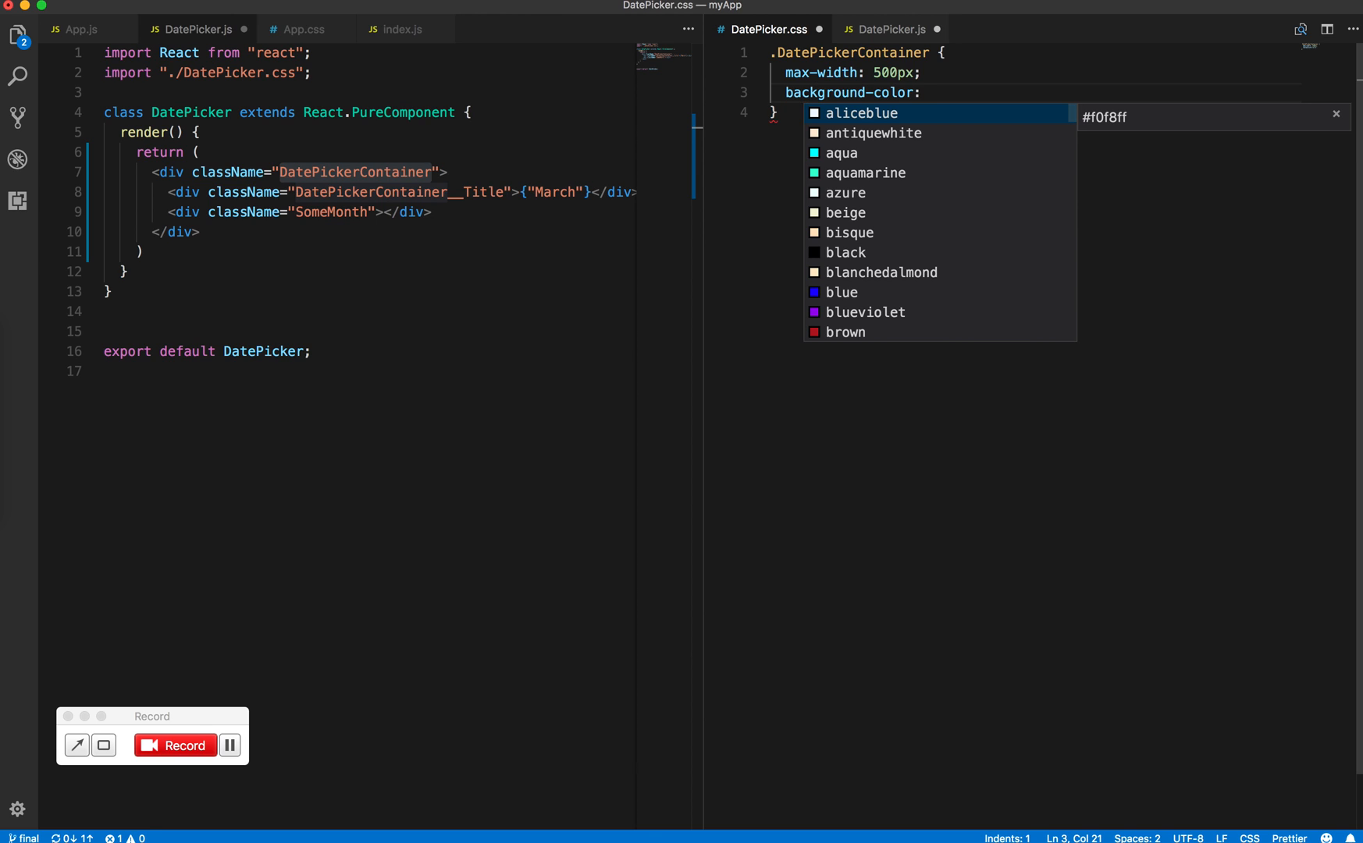
{"action": "type", "text": "#fff;"}
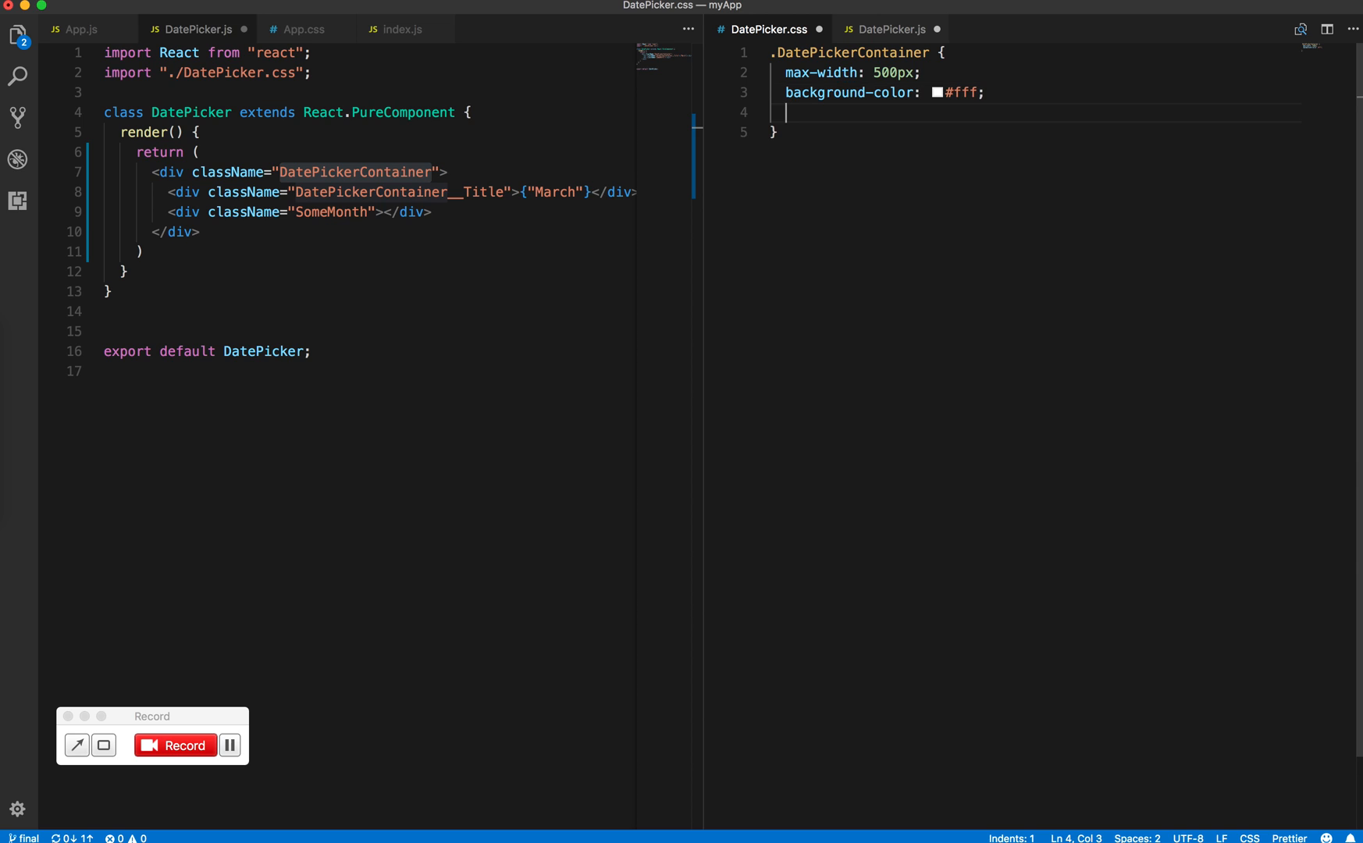
{"action": "type", "text": "padding:"}
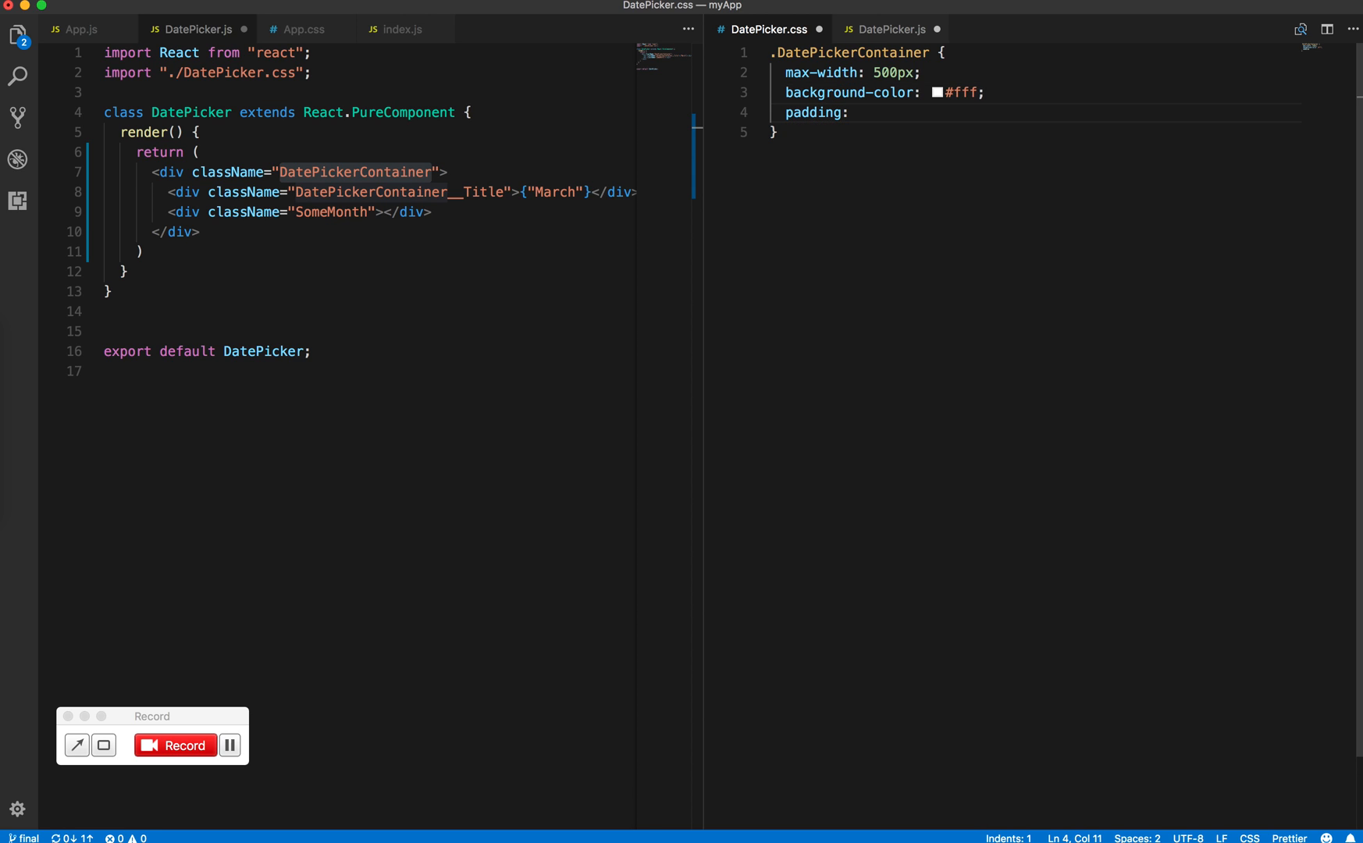
{"action": "type", "text": "10px;"}
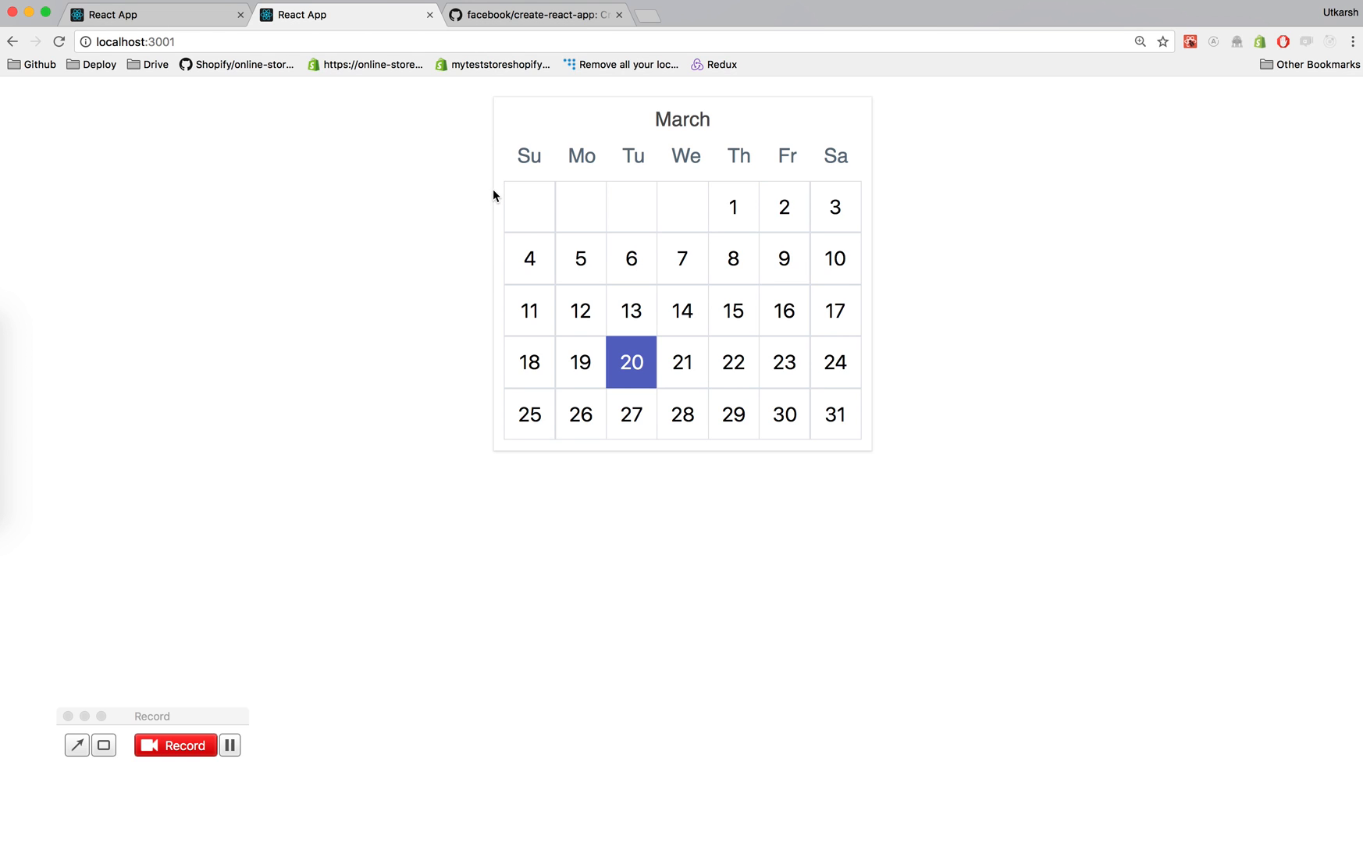
{"action": "mouse_move", "coordinate": [497, 212]}
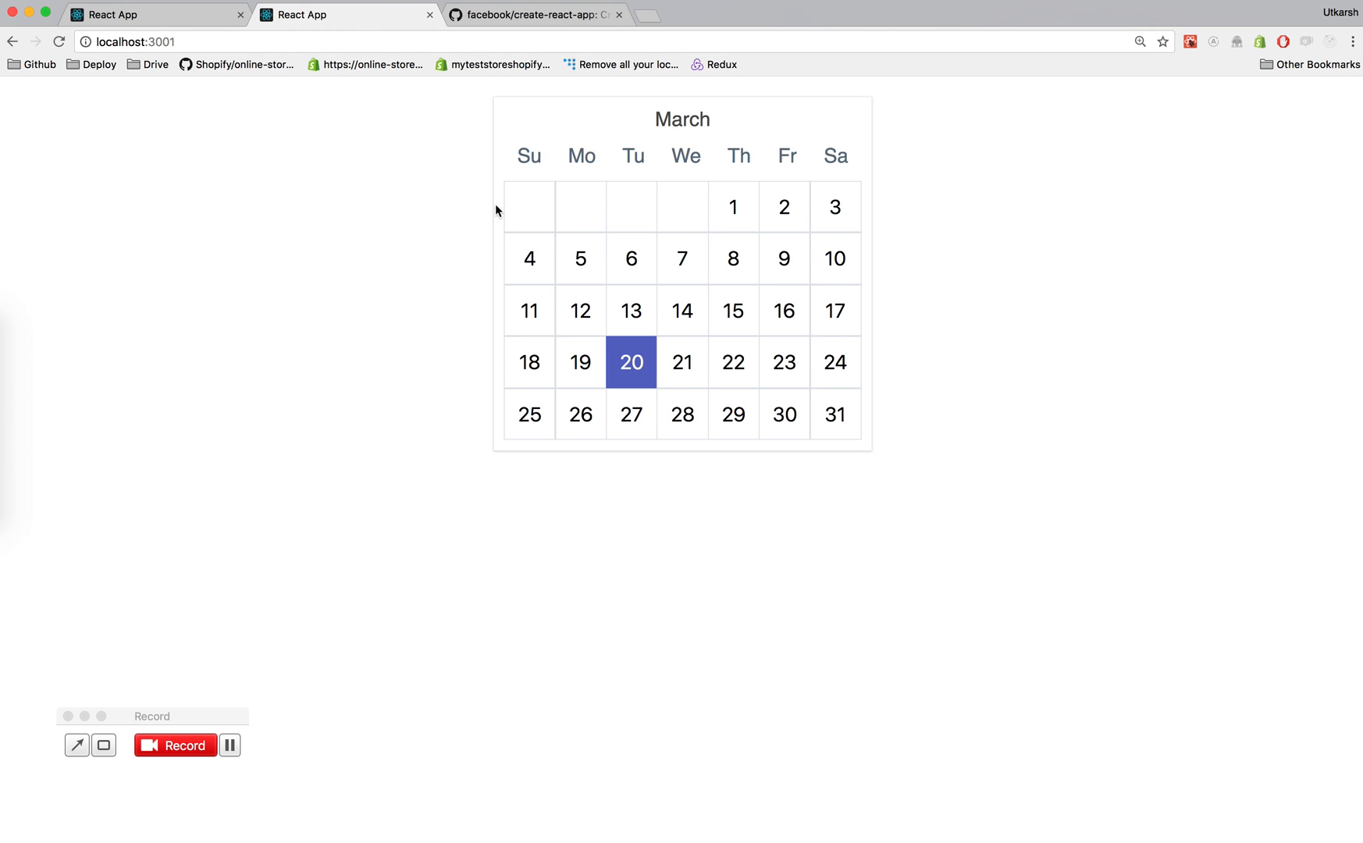
{"action": "mouse_move", "coordinate": [480, 224]}
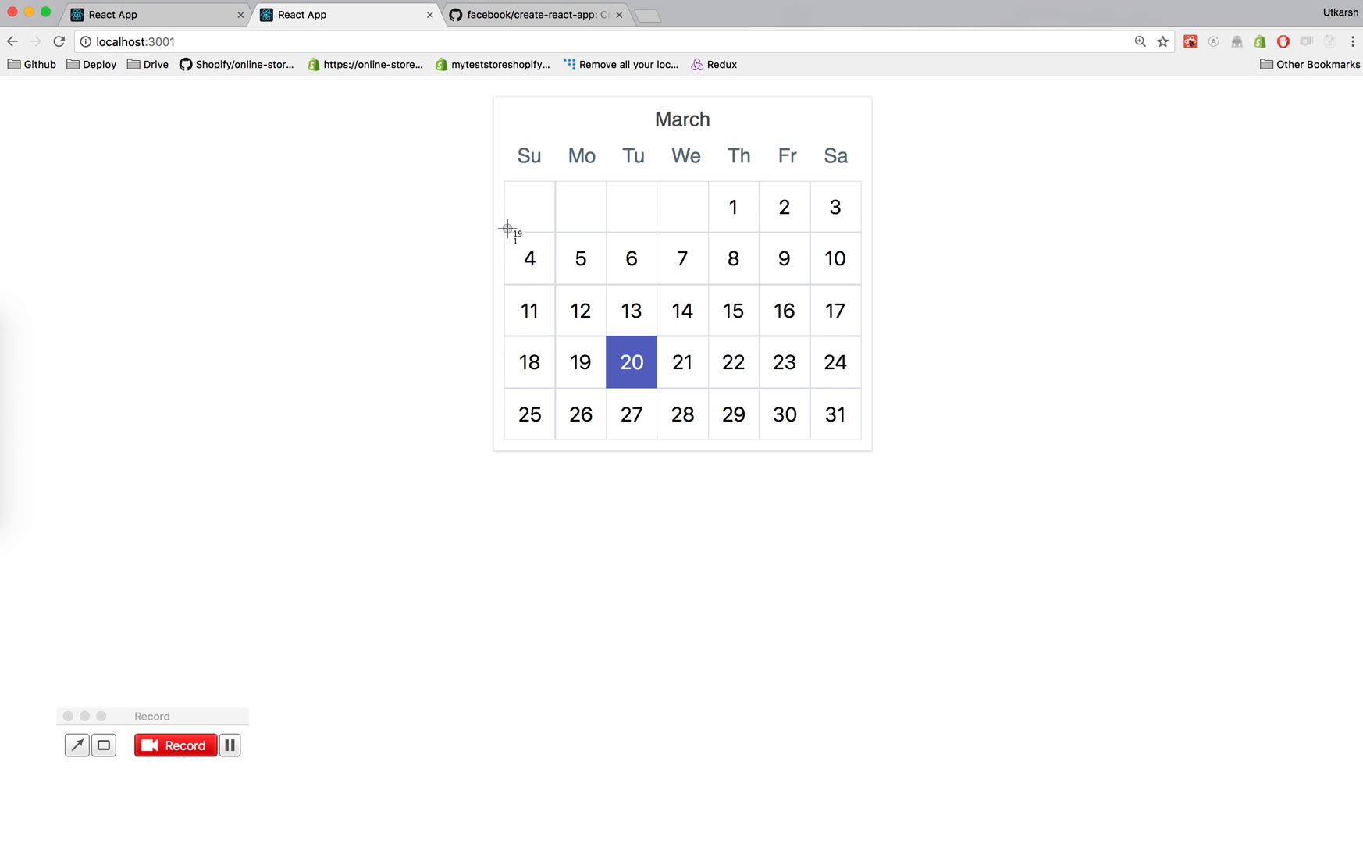
{"action": "mouse_move", "coordinate": [23, 377]}
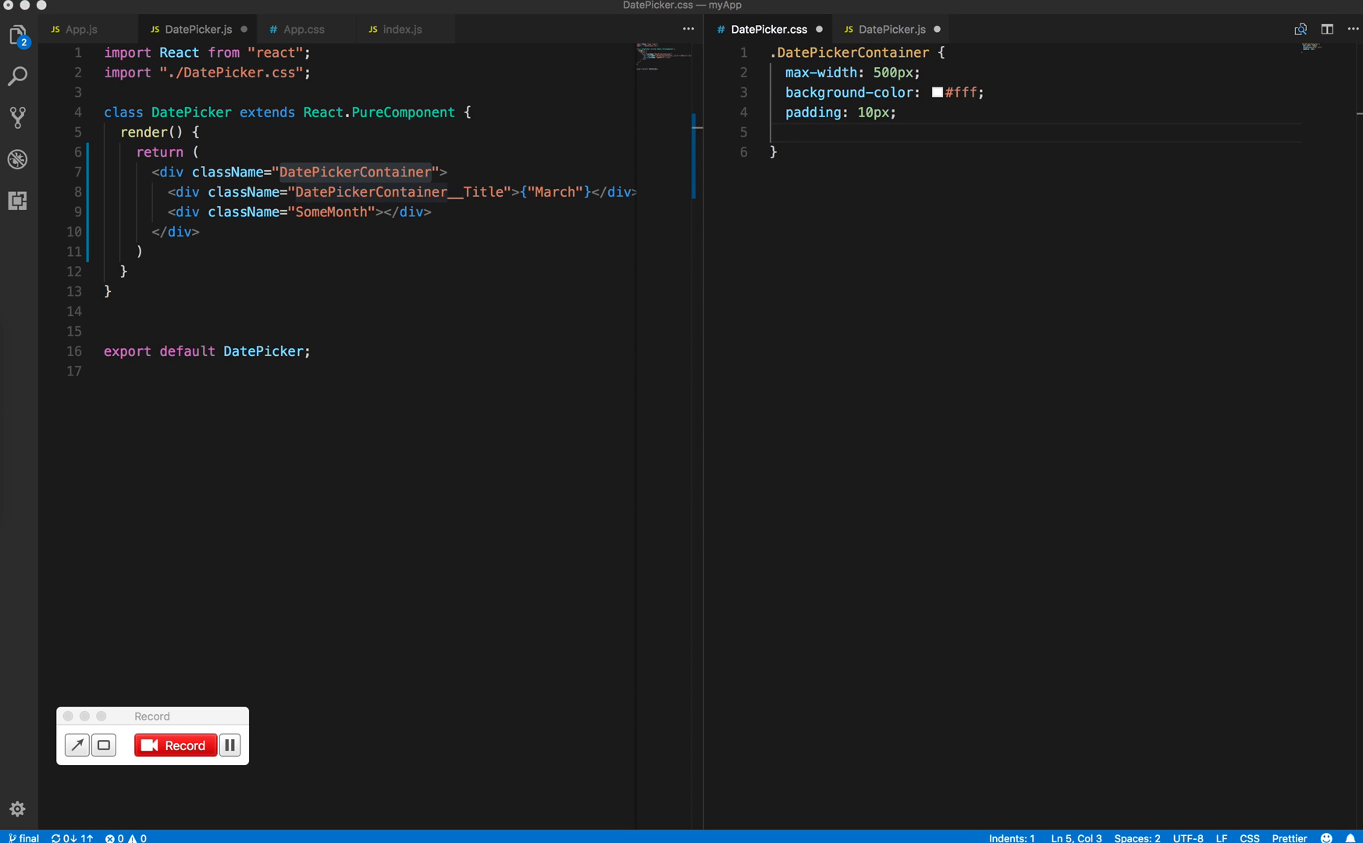
{"action": "mouse_move", "coordinate": [648, 106]}
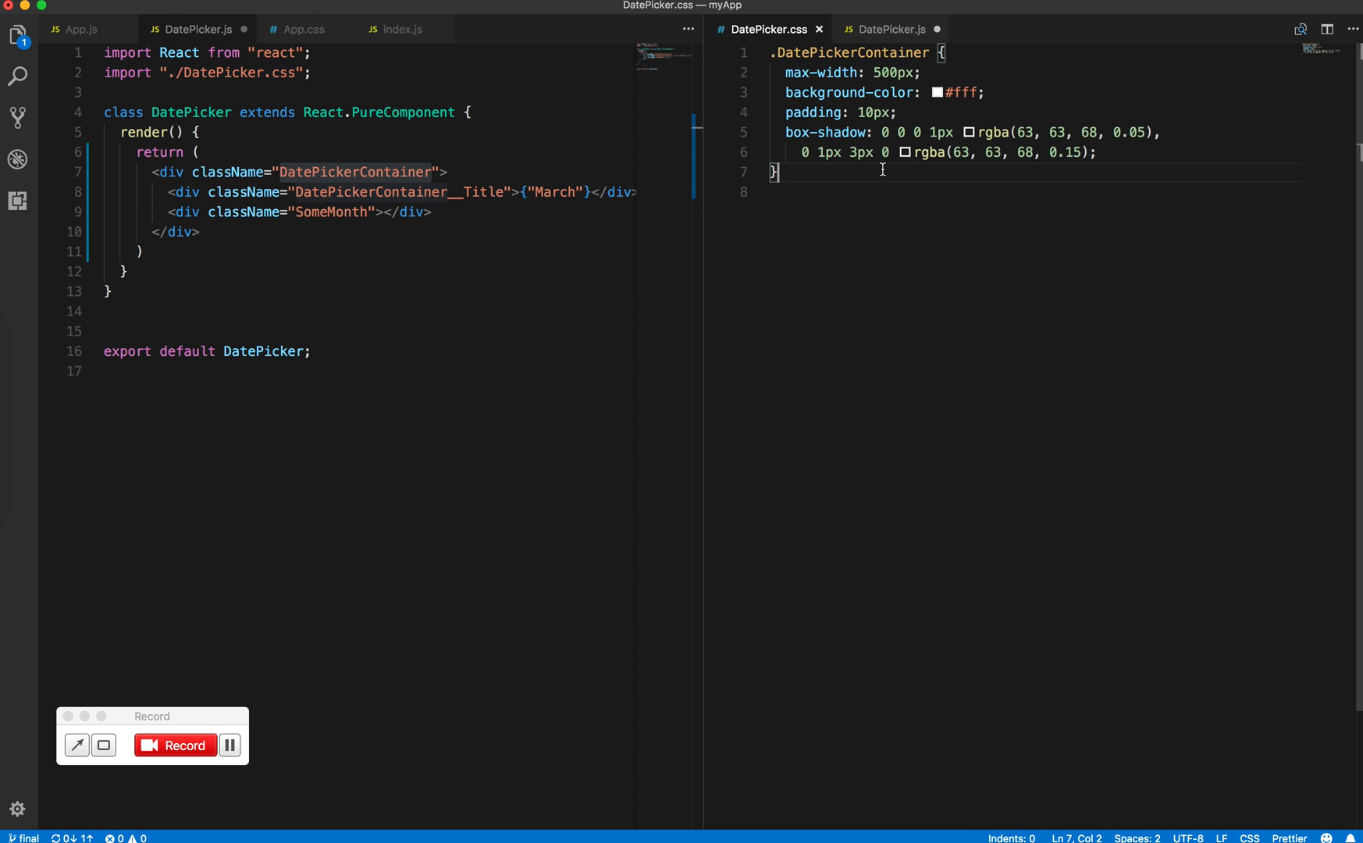
Add a .DatePickerContainer__Title rule with font-size 1.2rem and color #4f4f4f
{"action": "type", "text": "."}
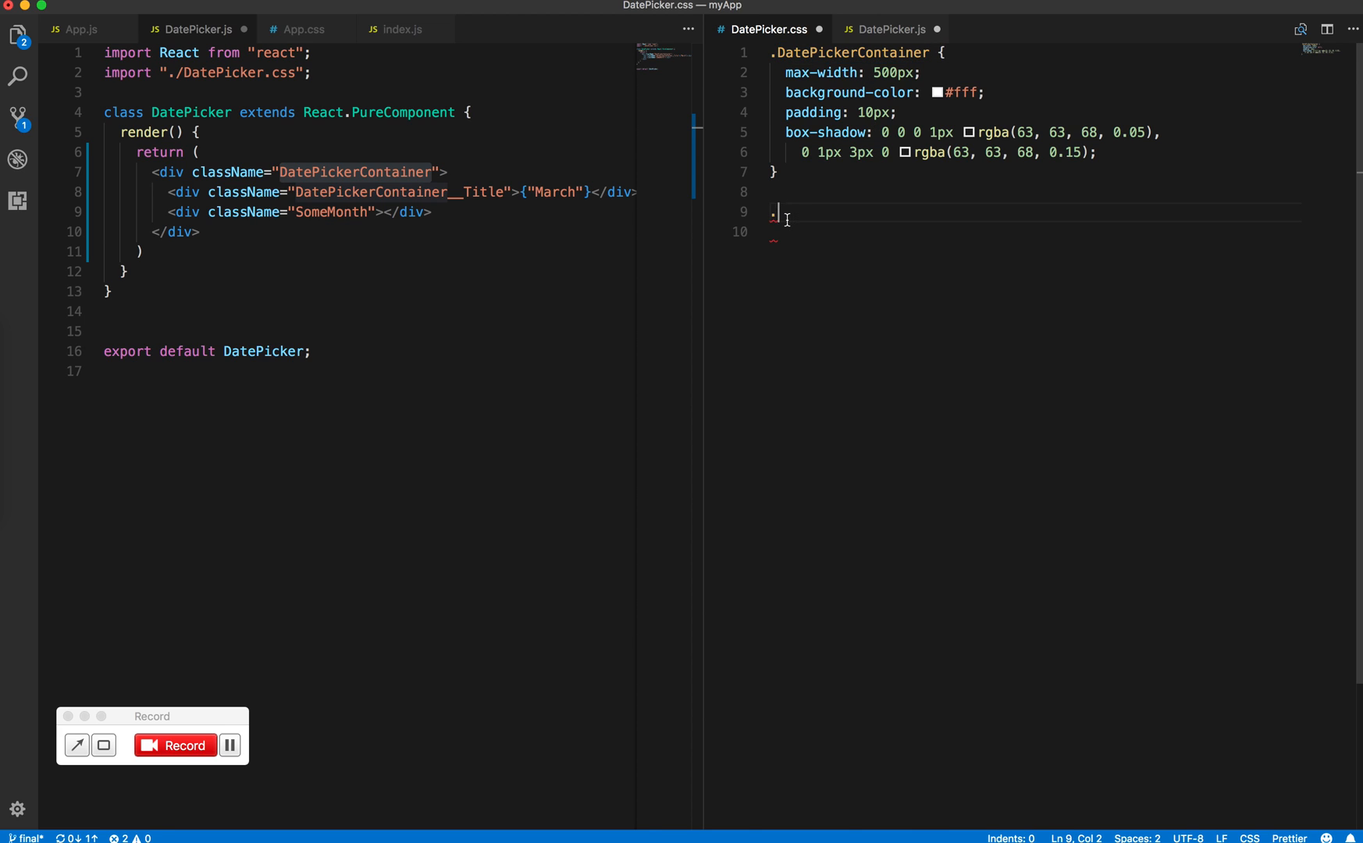
{"action": "type", "text": ".DatePickerContainer__Title {"}
{"action": "type", "text": "font:"}
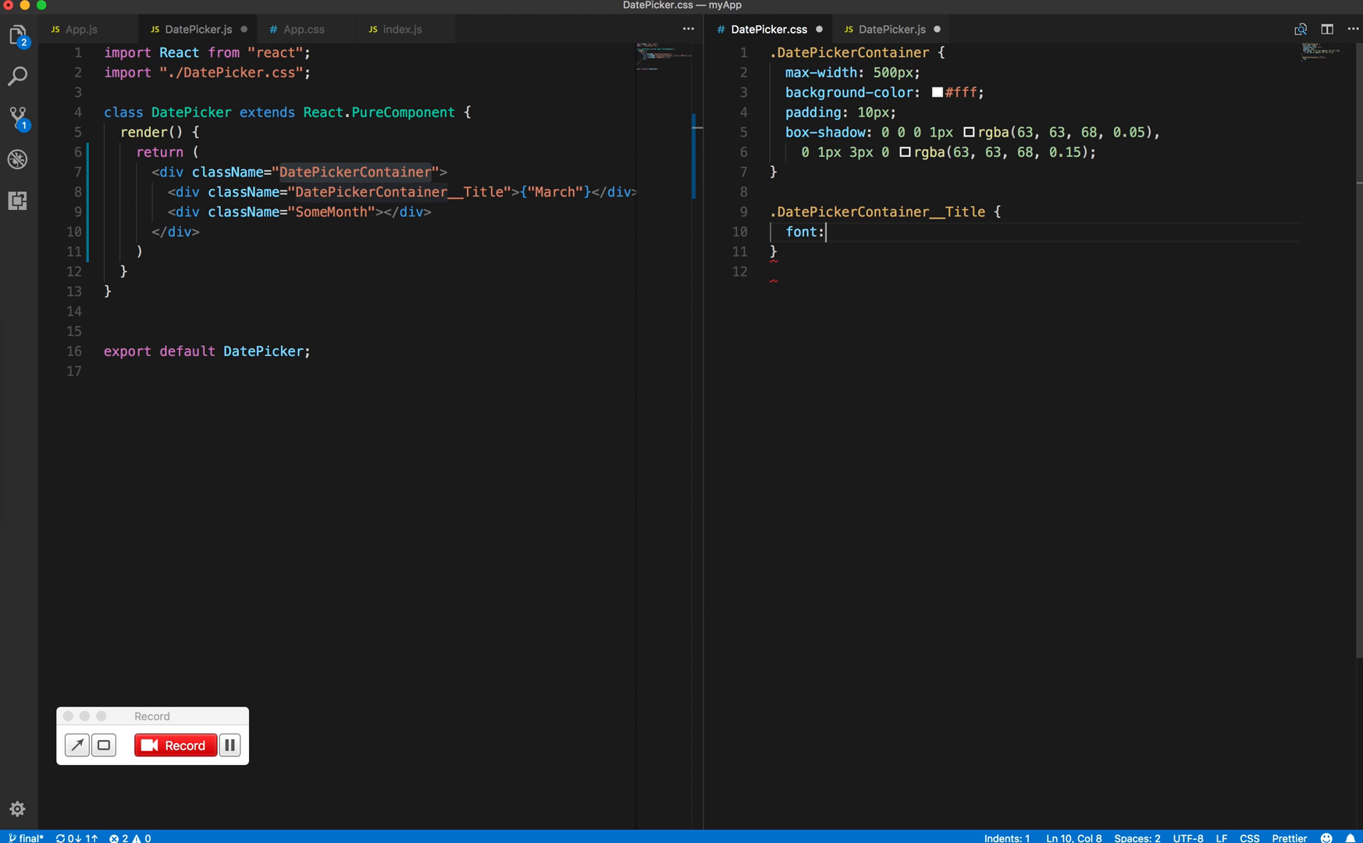
{"action": "type", "text": "-size: 1.2rem;"}
{"action": "type", "text": "co"}
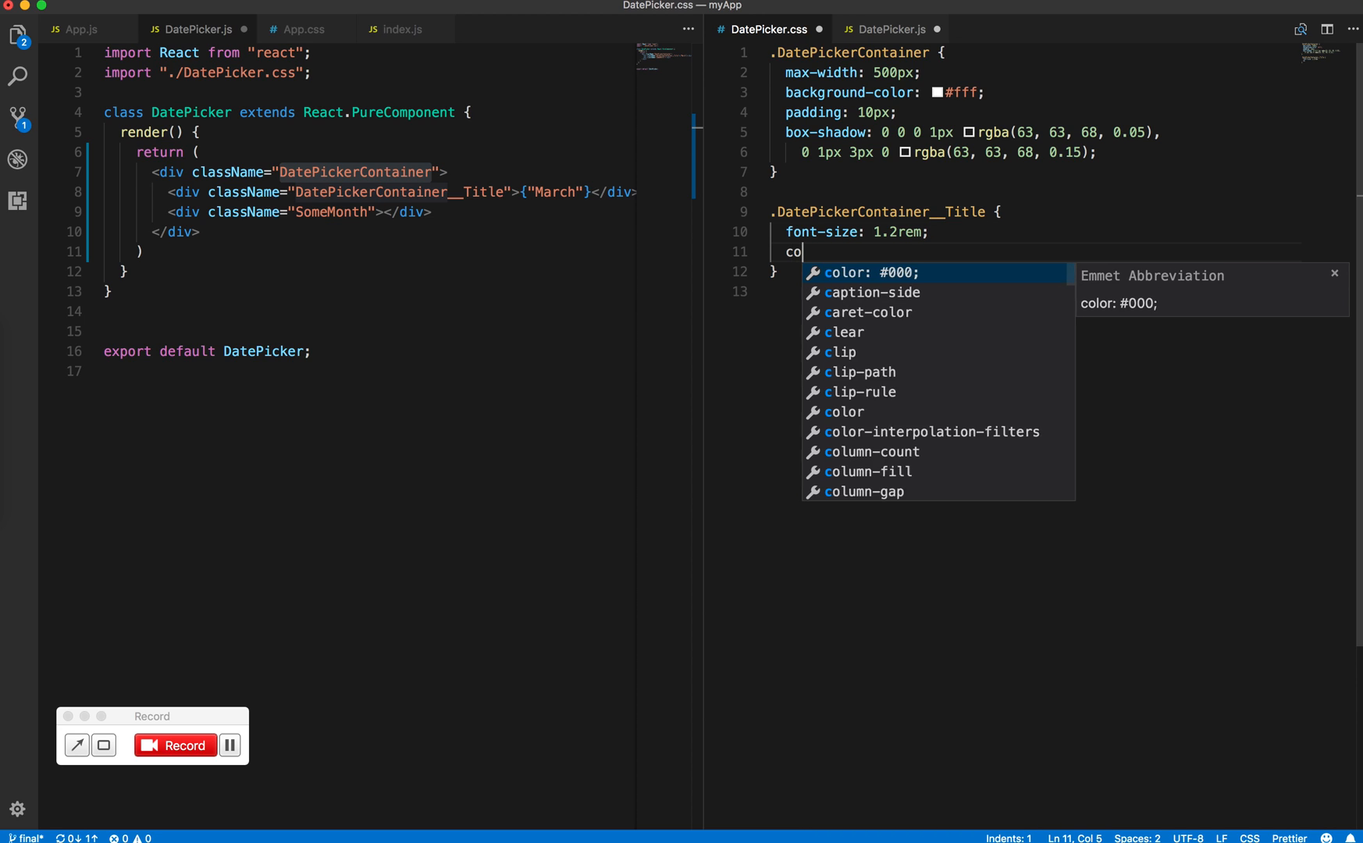
{"action": "type", "text": "lor: #"}
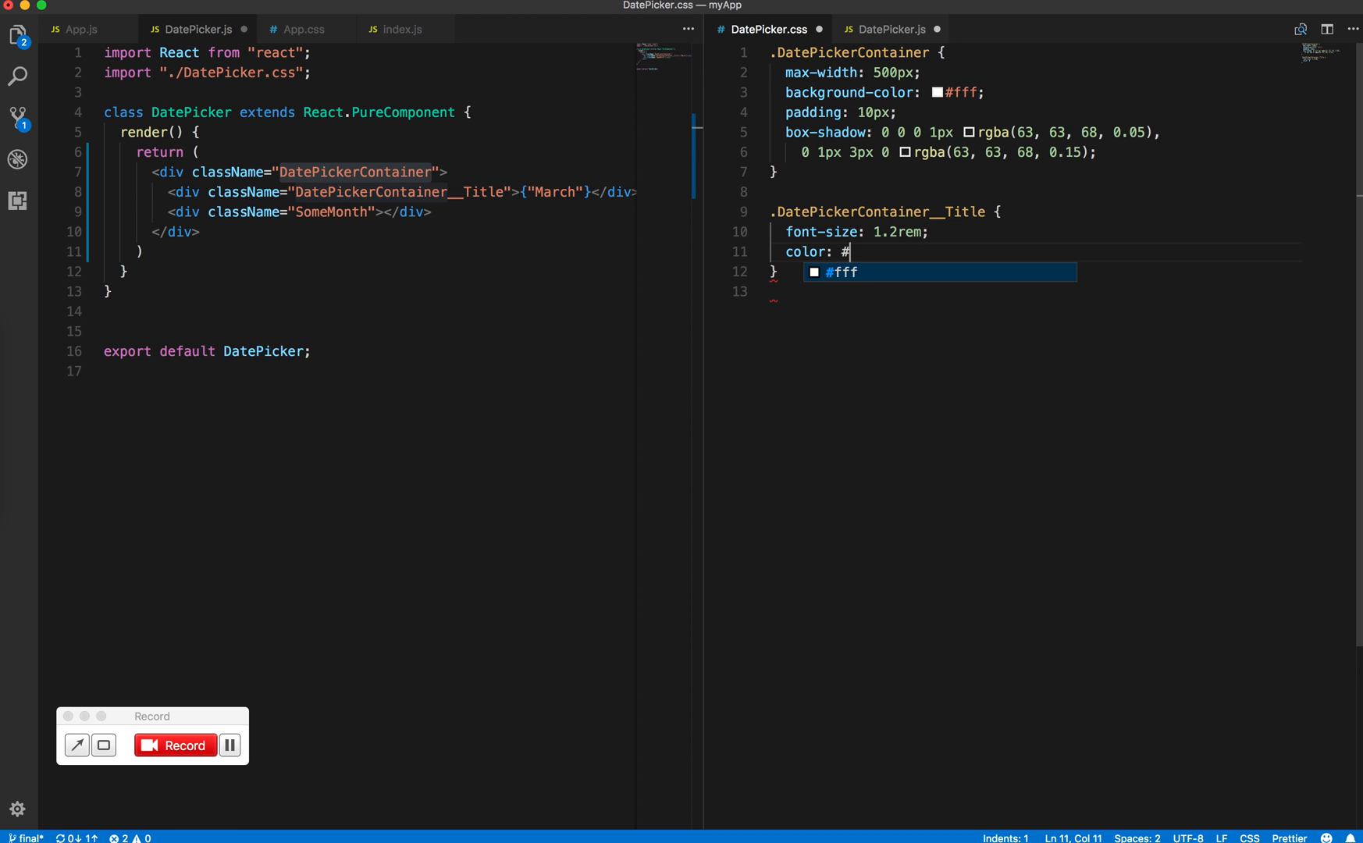
{"action": "type", "text": "4f4f4f"}
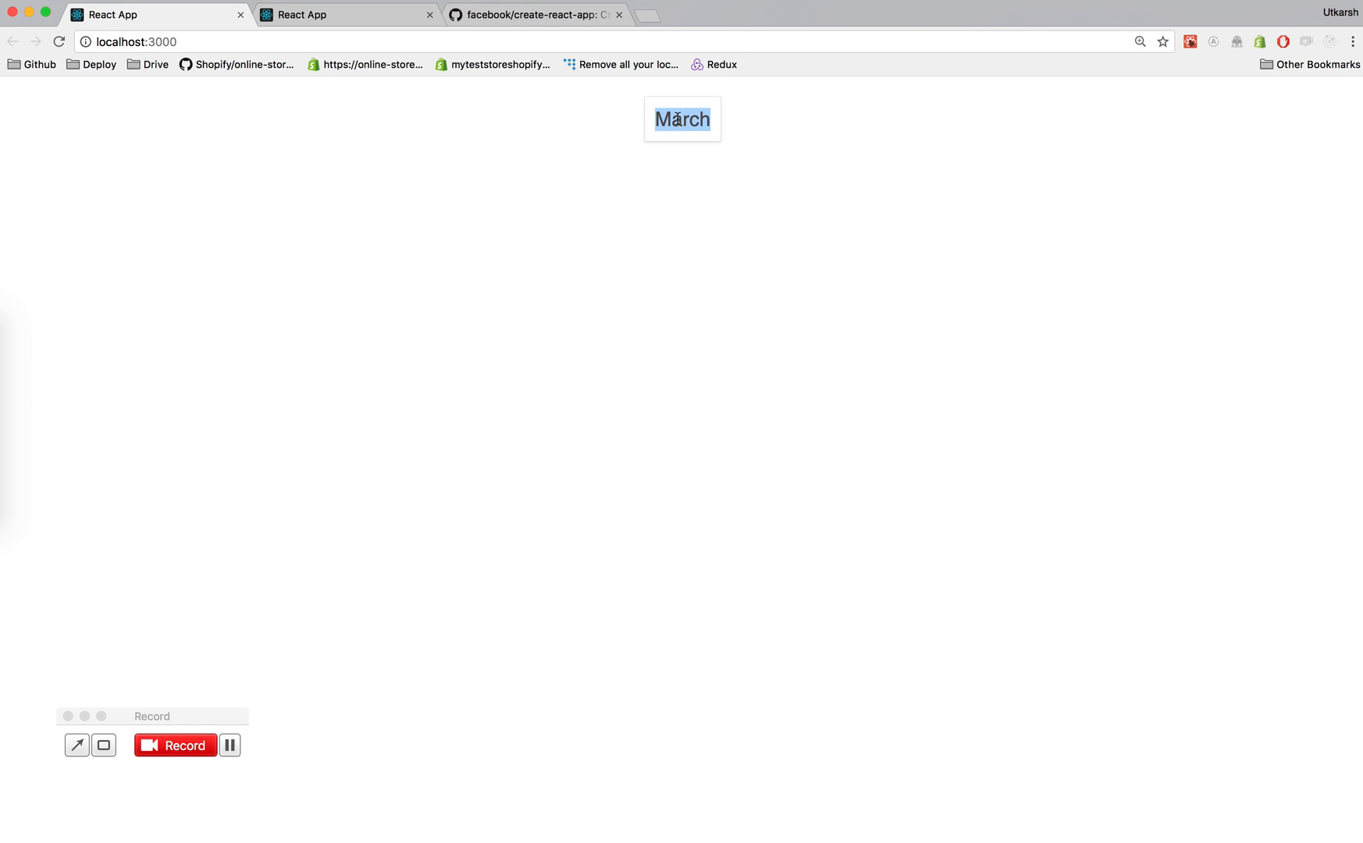
Inspect the localhost:3000 page showing March in a white, shadowed box
{"action": "left_click", "coordinate": [748, 110]}
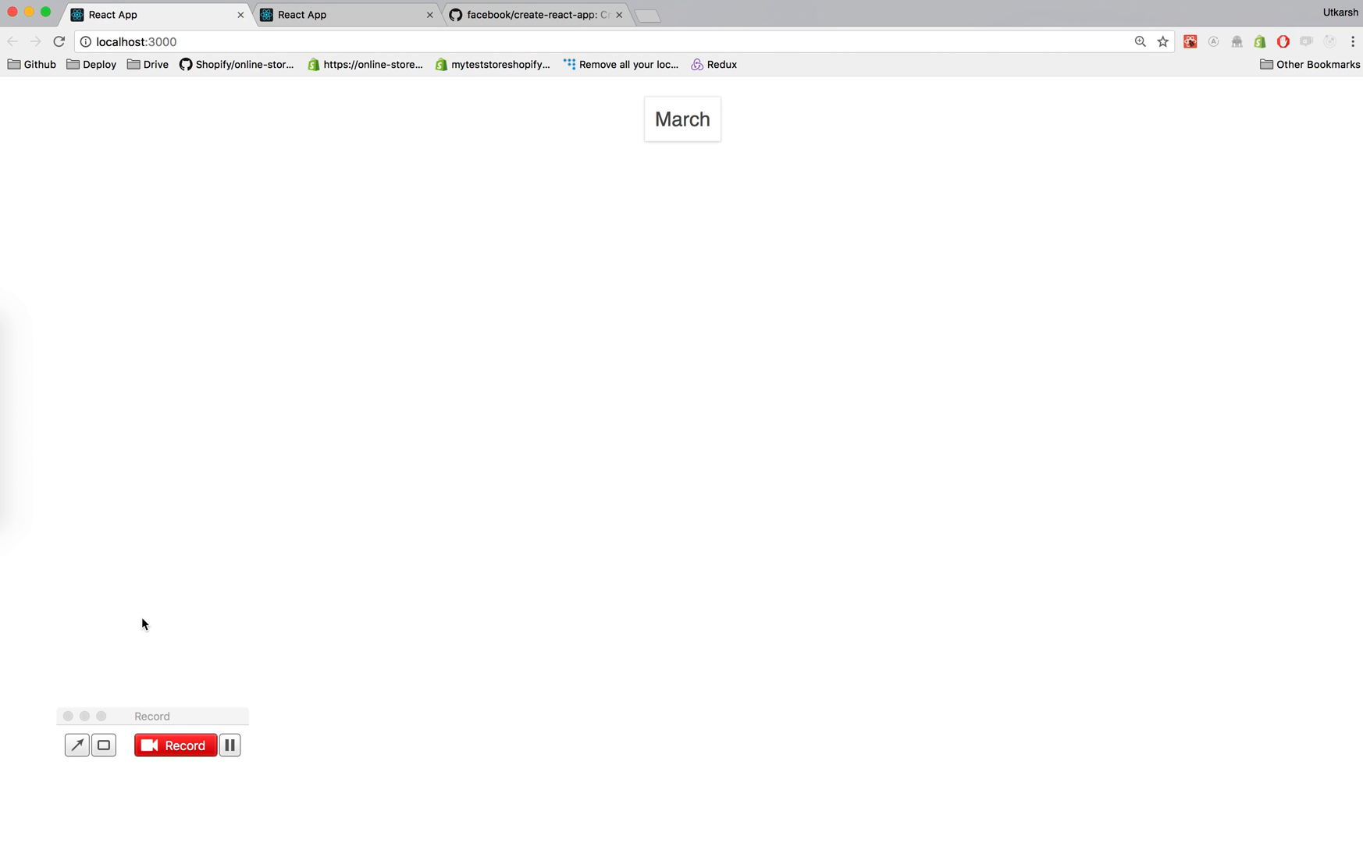
{"action": "mouse_move", "coordinate": [191, 682]}
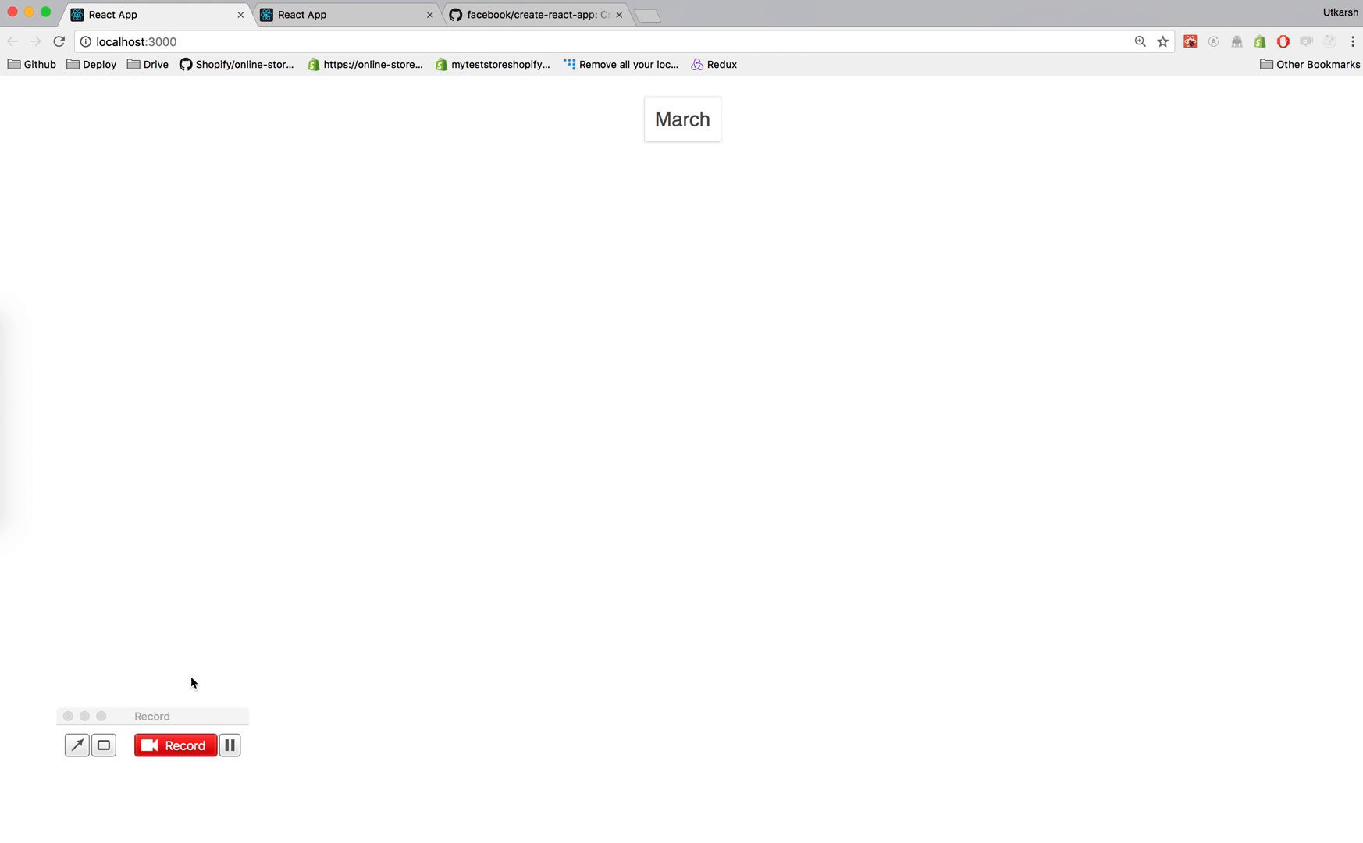